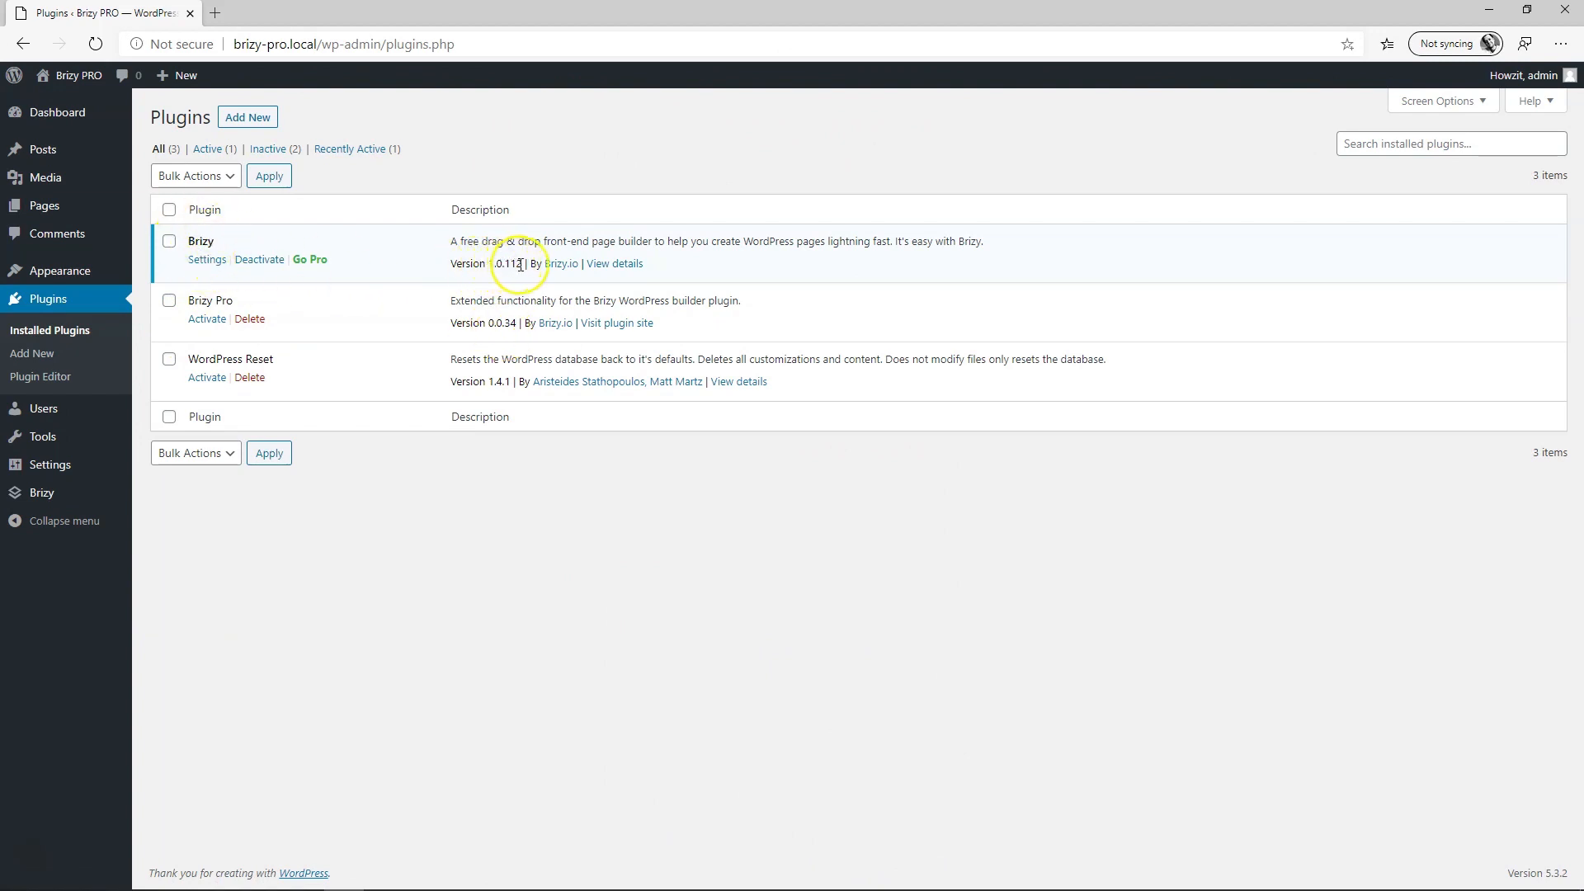
{"action": "mouse_move", "coordinate": [43, 205]}
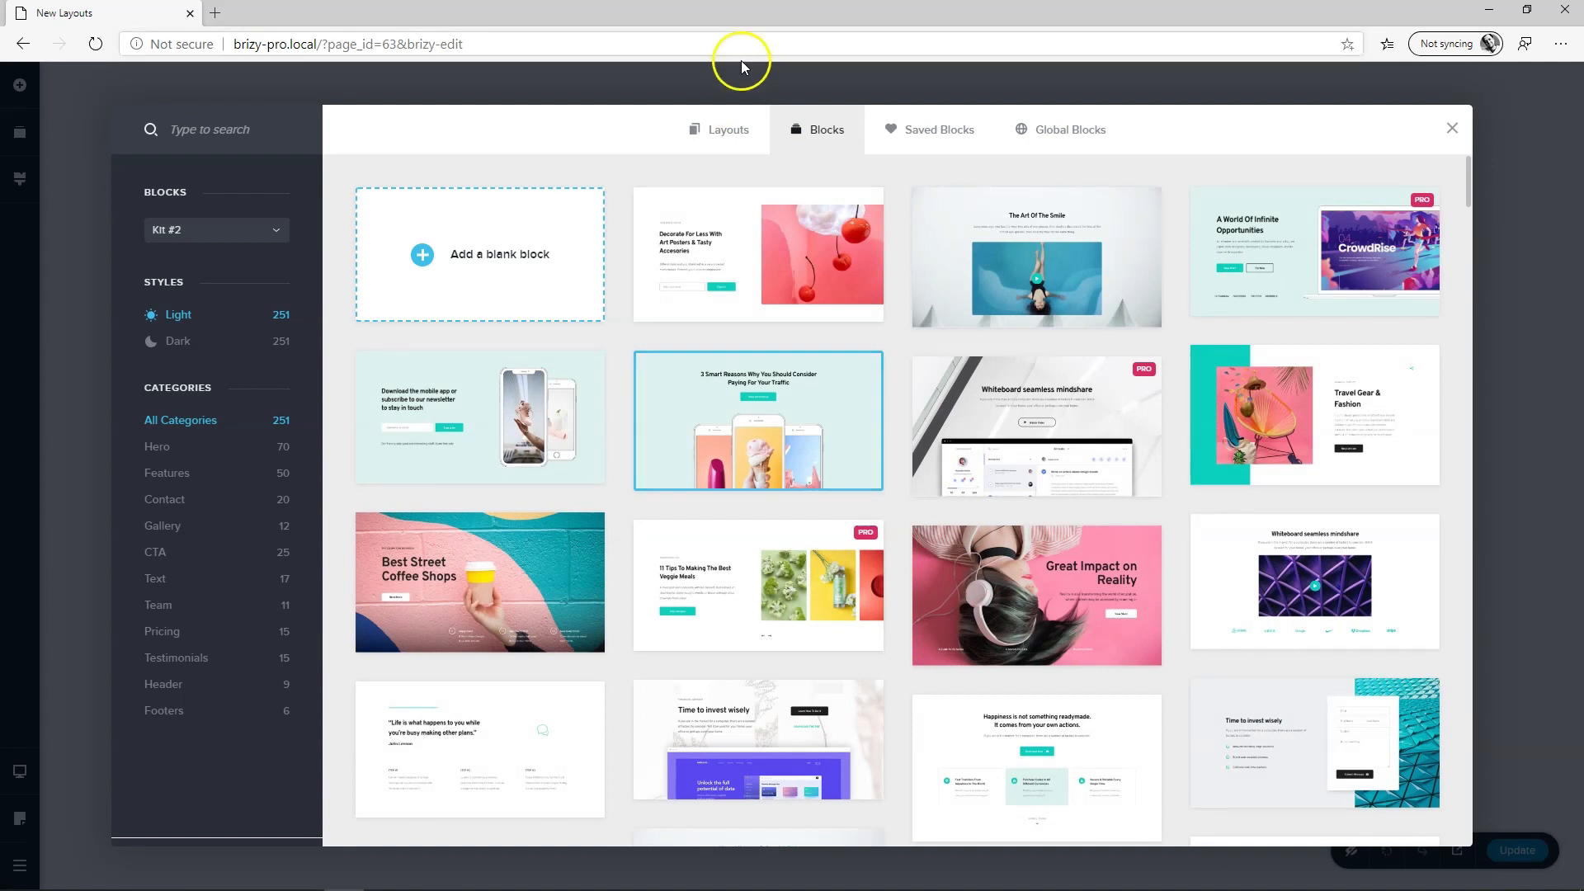
Filter the full-page layouts to Free and open the Unicorn layout preview
{"action": "left_click", "coordinate": [726, 130]}
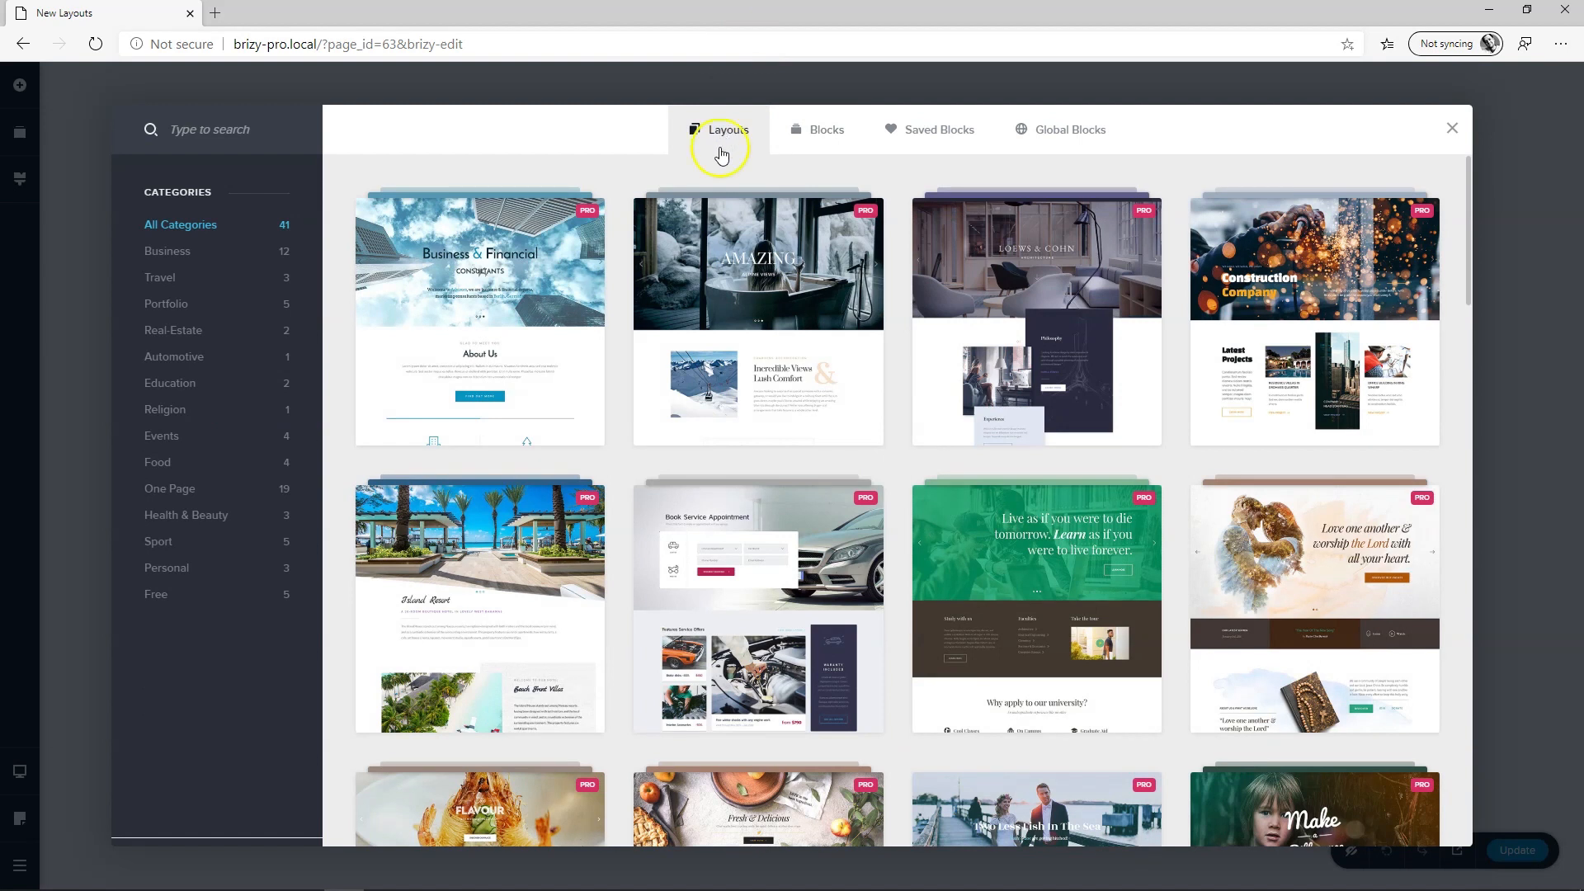
{"action": "mouse_move", "coordinate": [157, 594]}
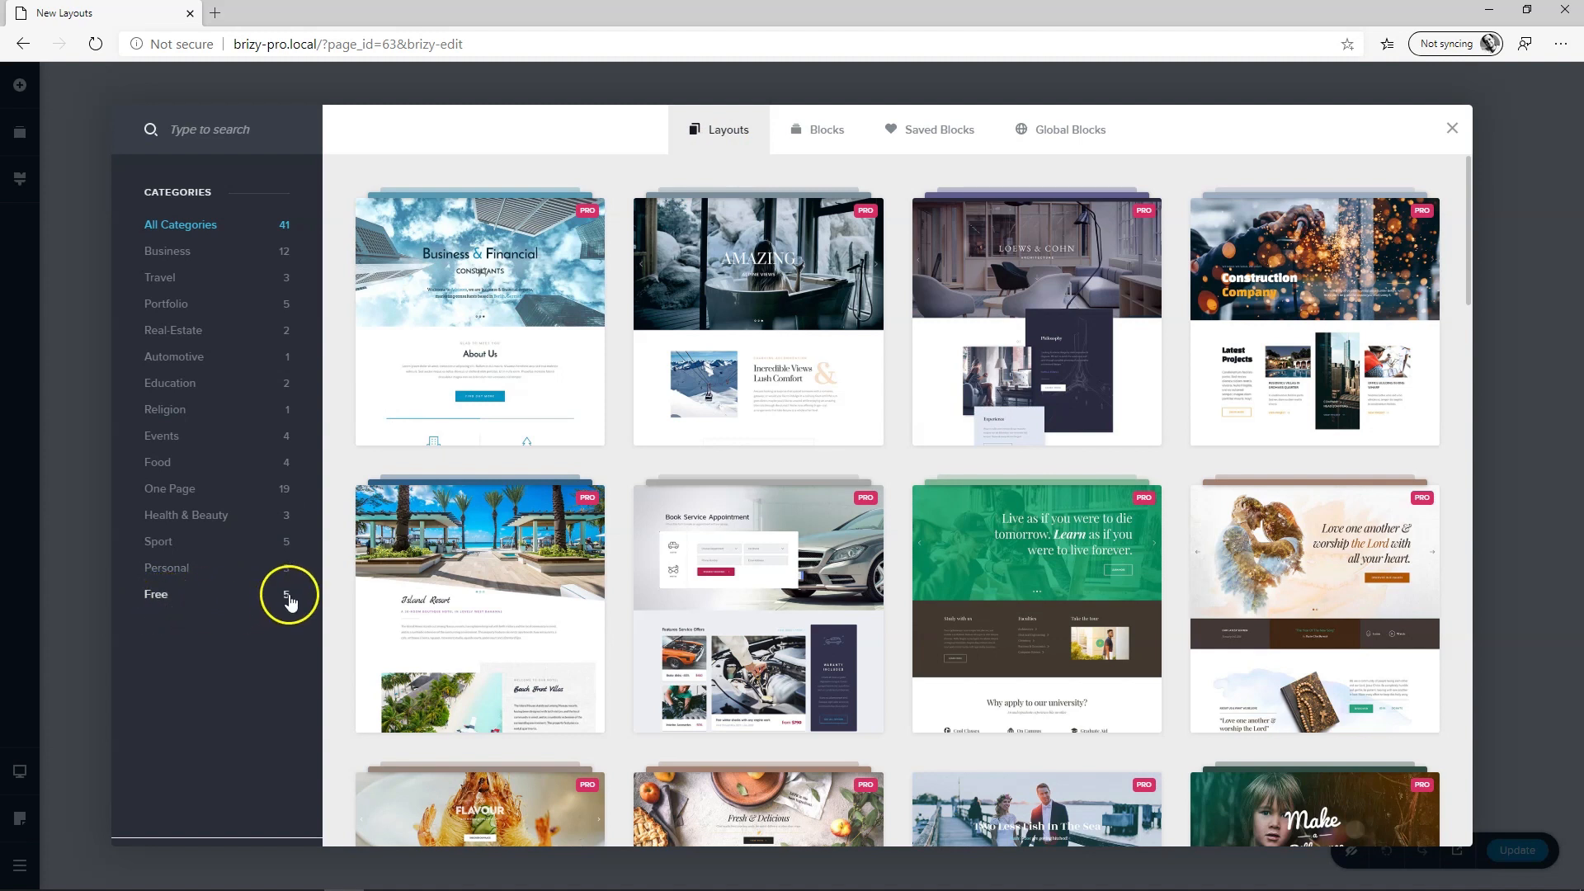
{"action": "mouse_move", "coordinate": [170, 495]}
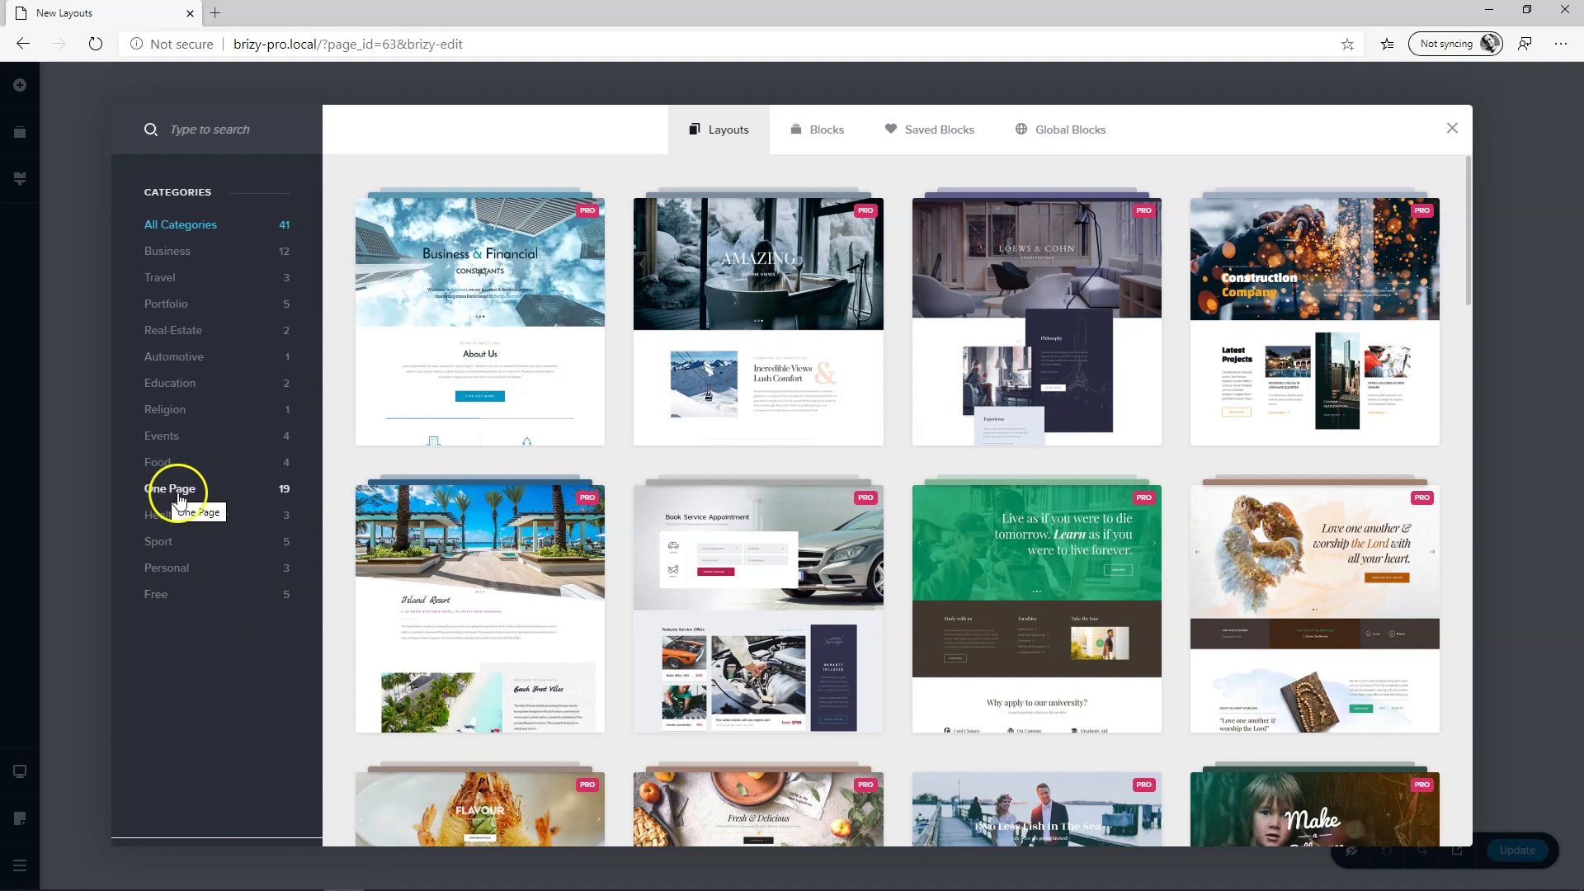
{"action": "left_click", "coordinate": [157, 594]}
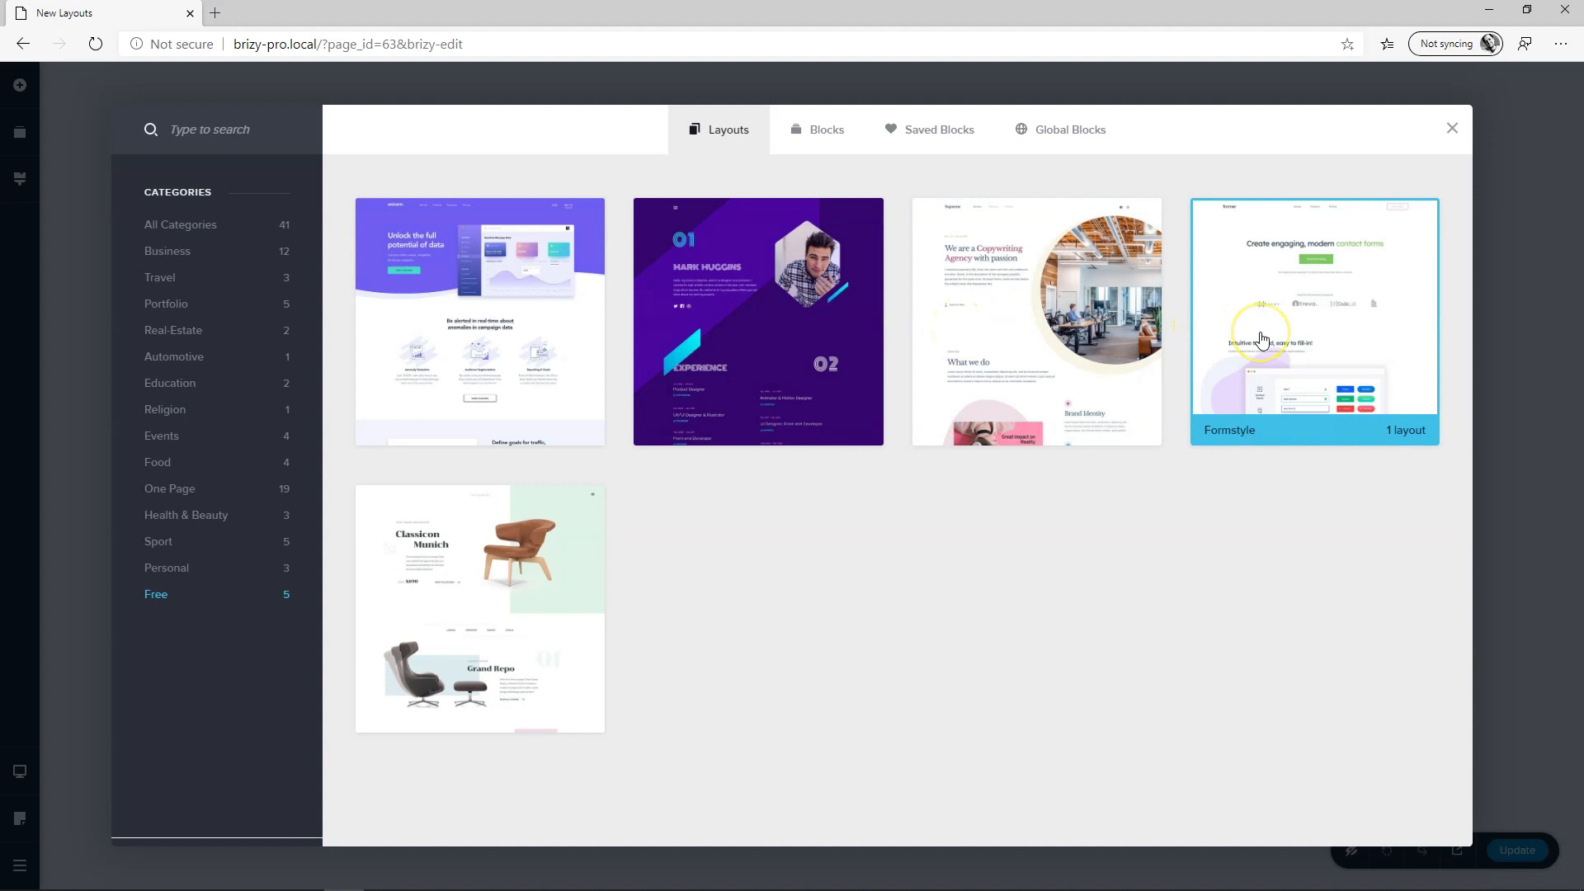
{"action": "mouse_move", "coordinate": [536, 586]}
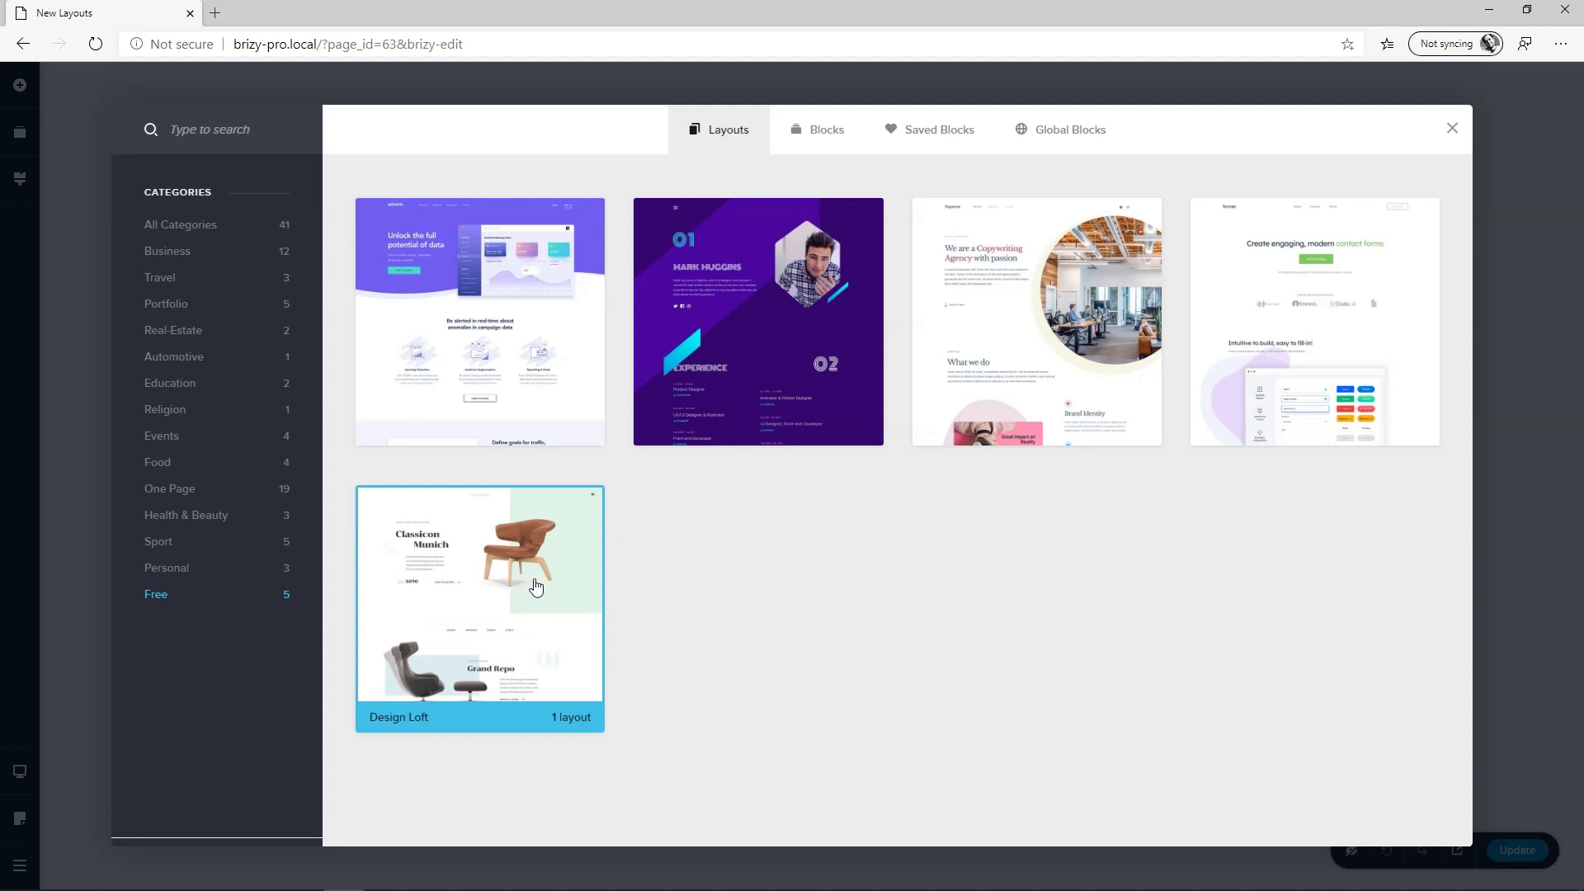
{"action": "mouse_move", "coordinate": [652, 453]}
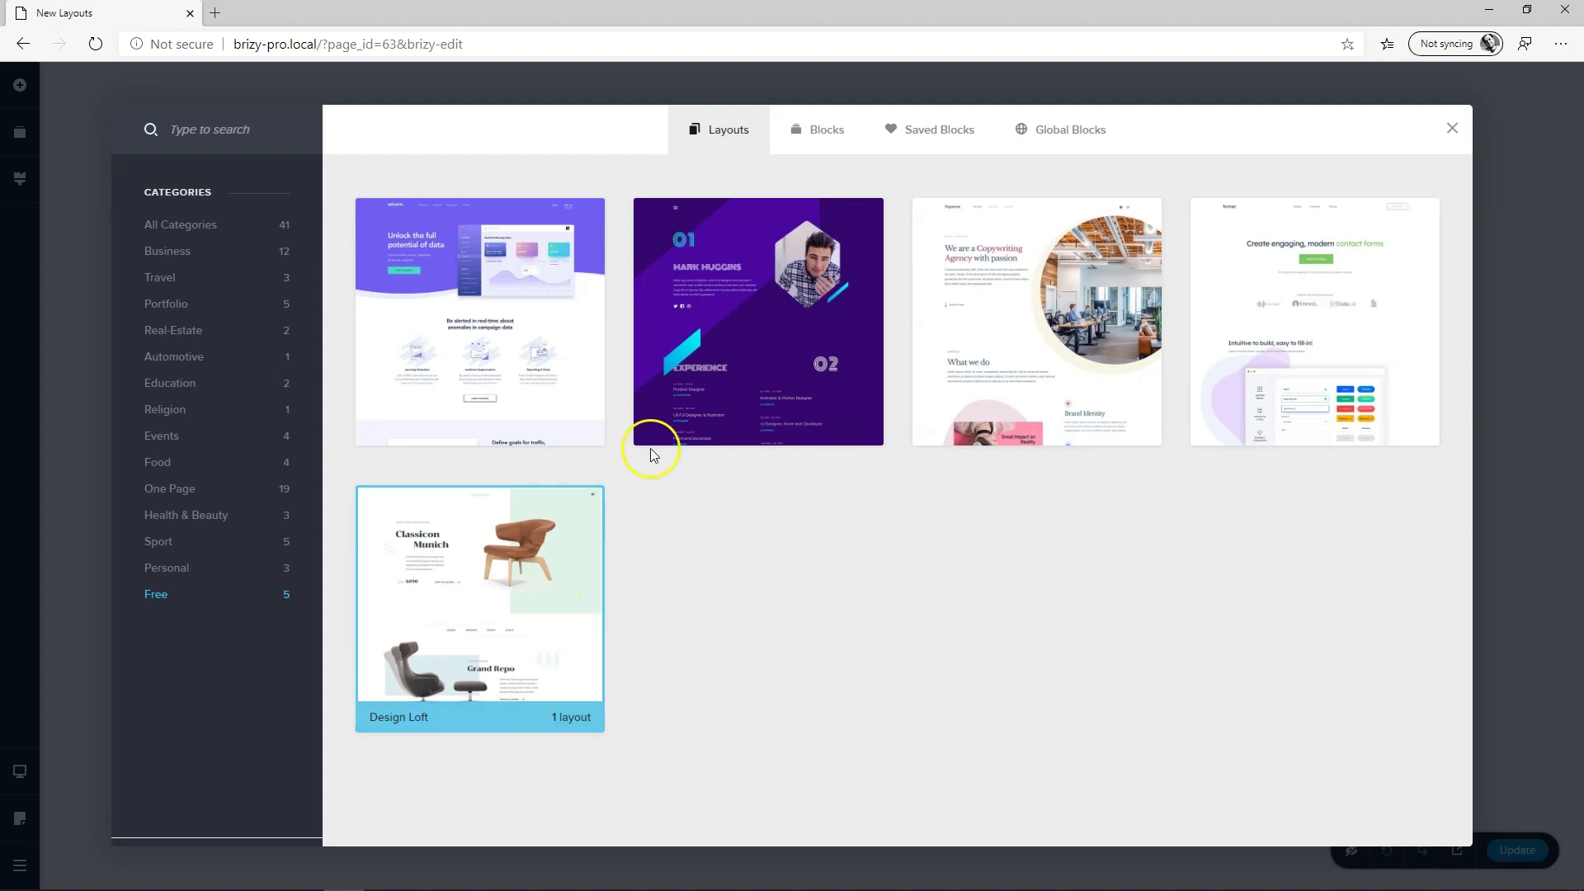
{"action": "left_click", "coordinate": [480, 323]}
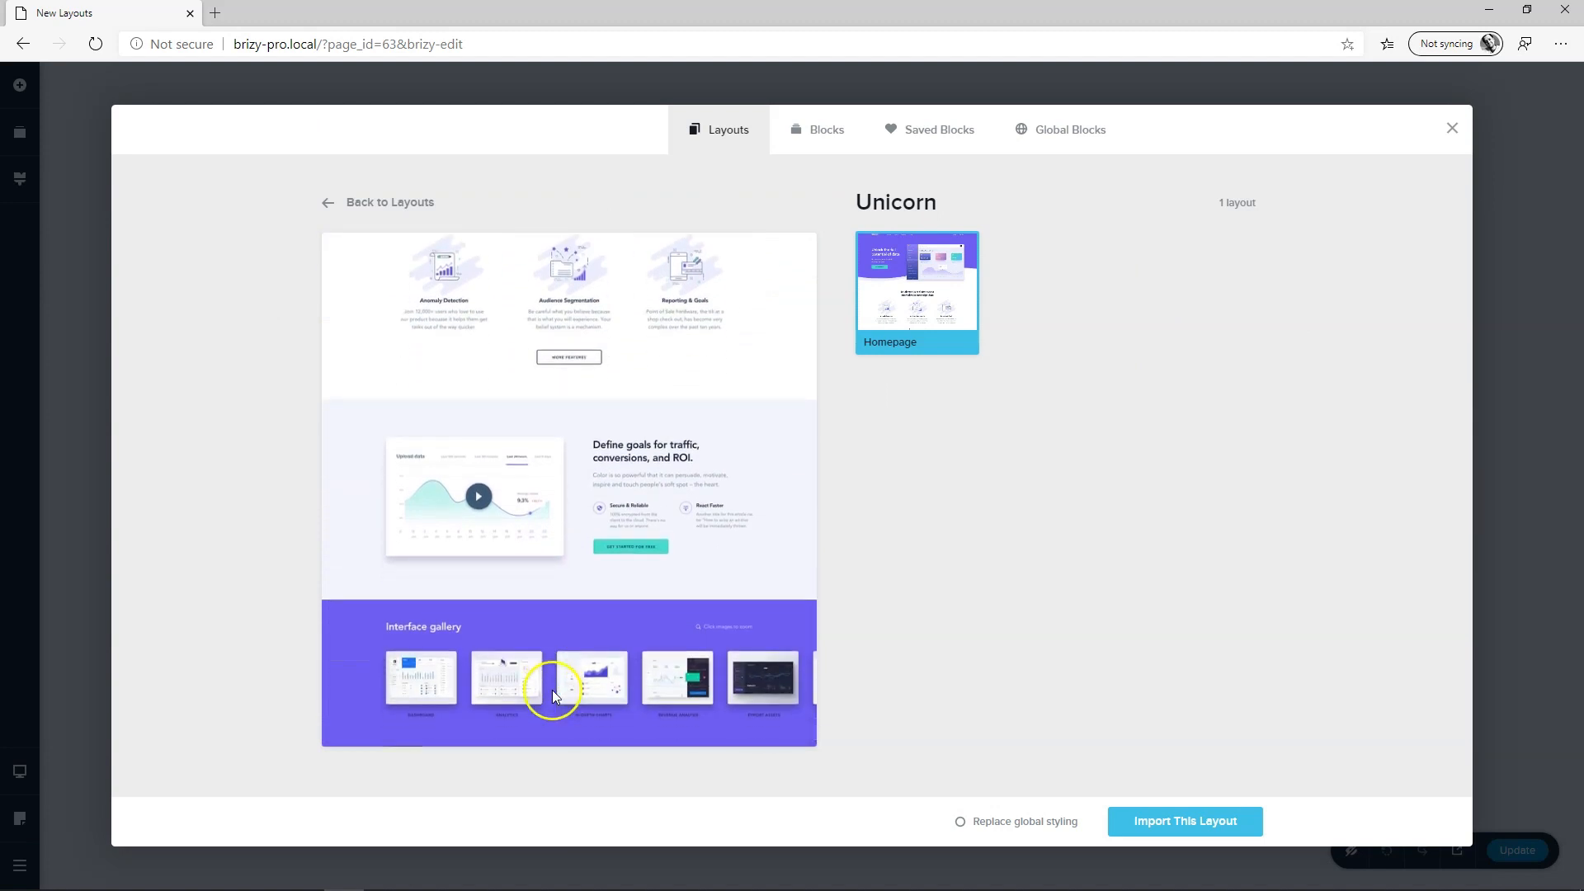
Return from Unicorn and import Design Loft with global styling replaced
{"action": "scroll", "scroll_direction": "down", "scroll_amount": 3}
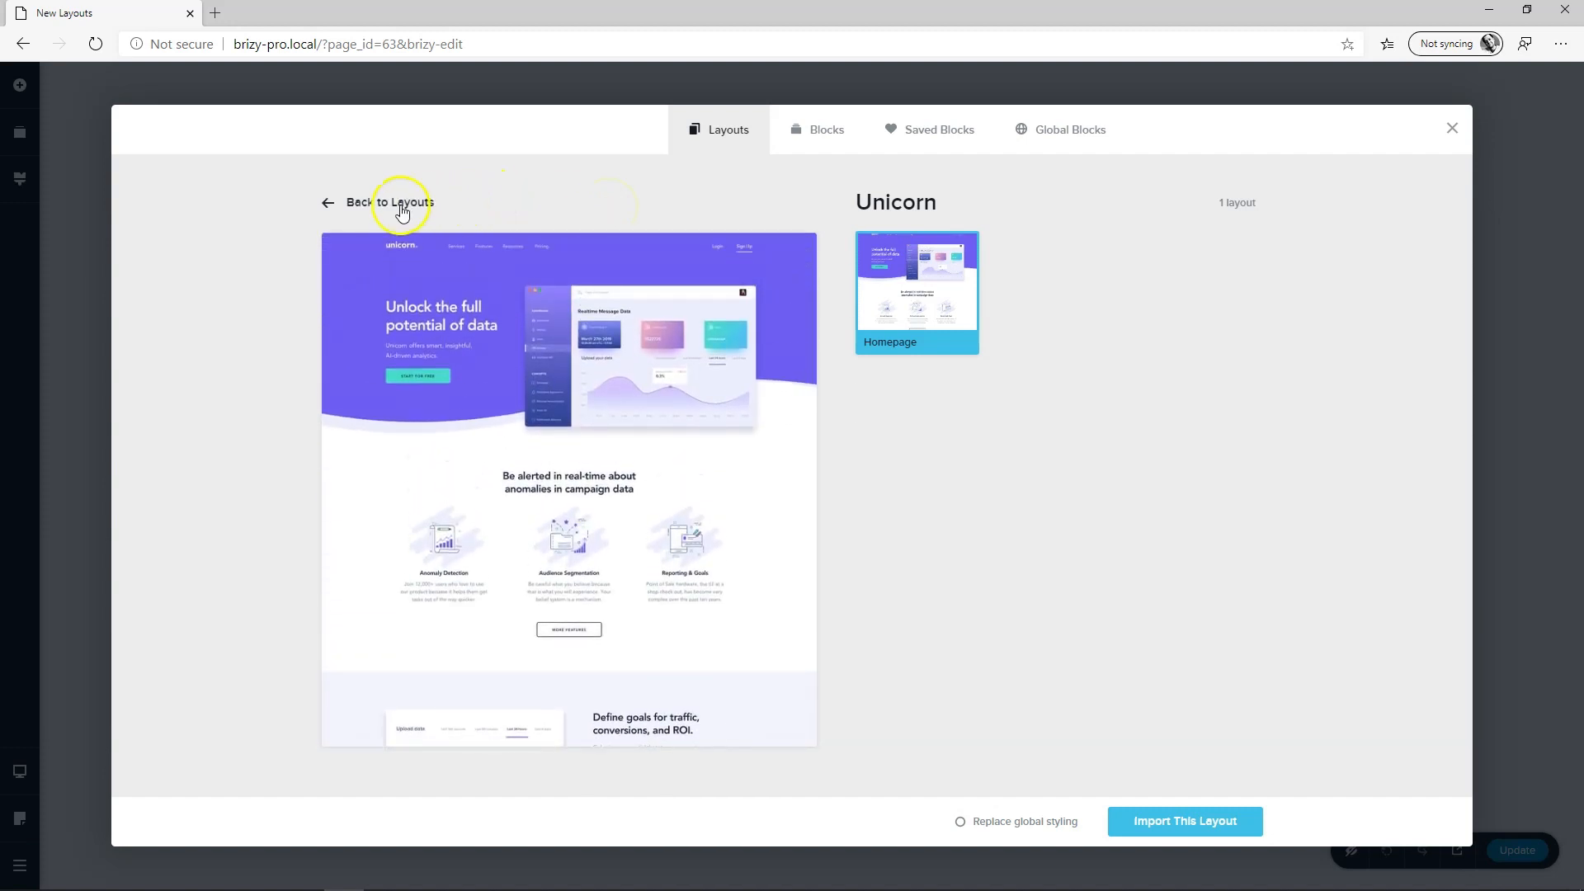
{"action": "left_click", "coordinate": [389, 202]}
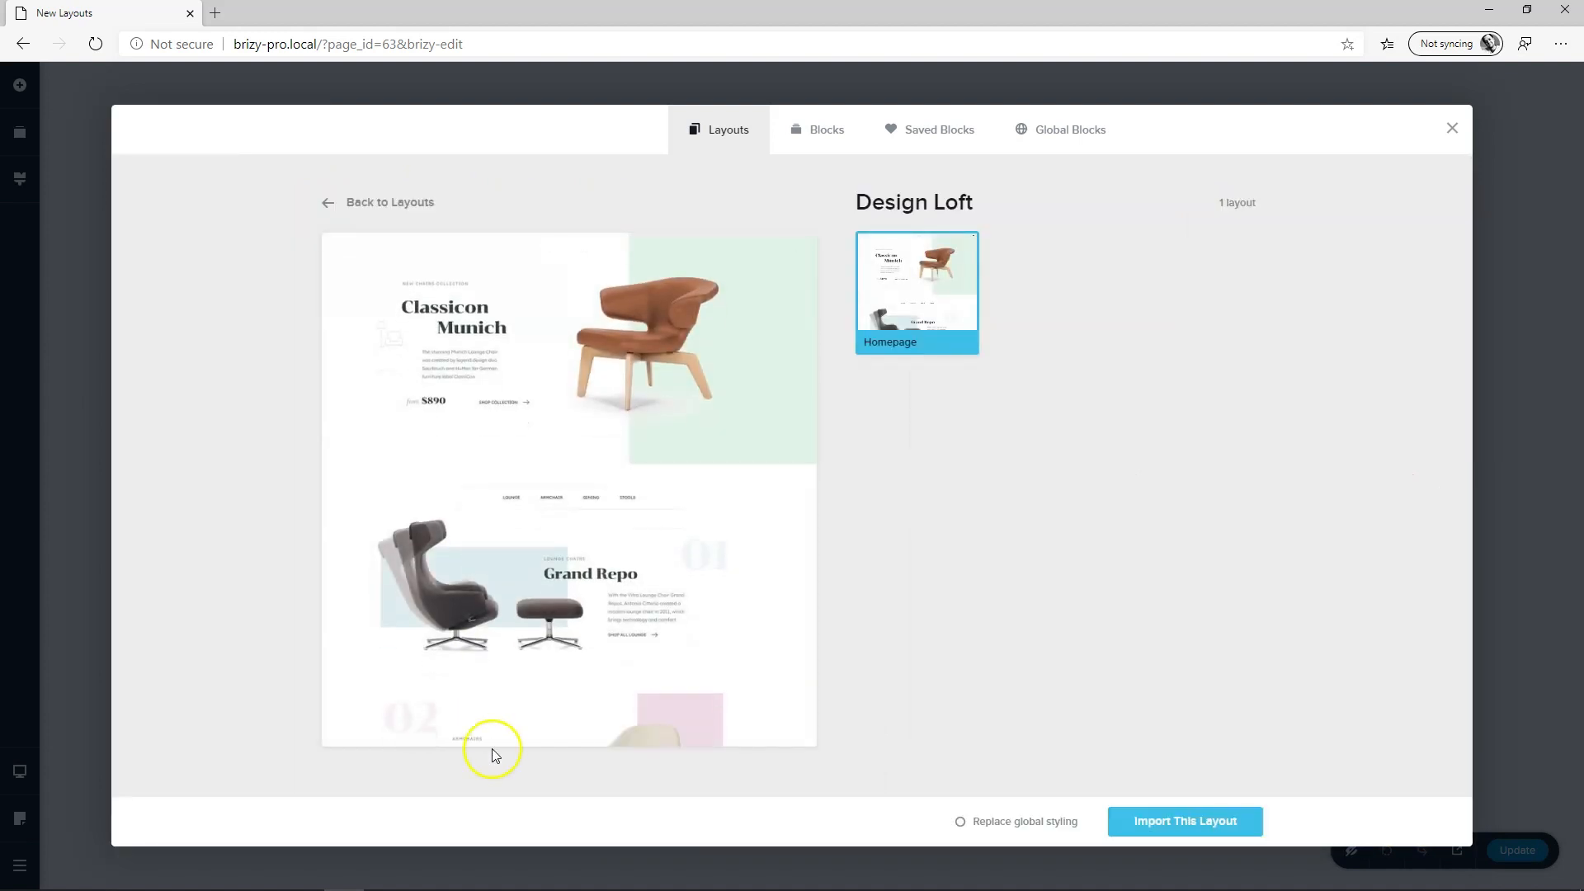
{"action": "scroll", "scroll_direction": "down", "scroll_amount": 3}
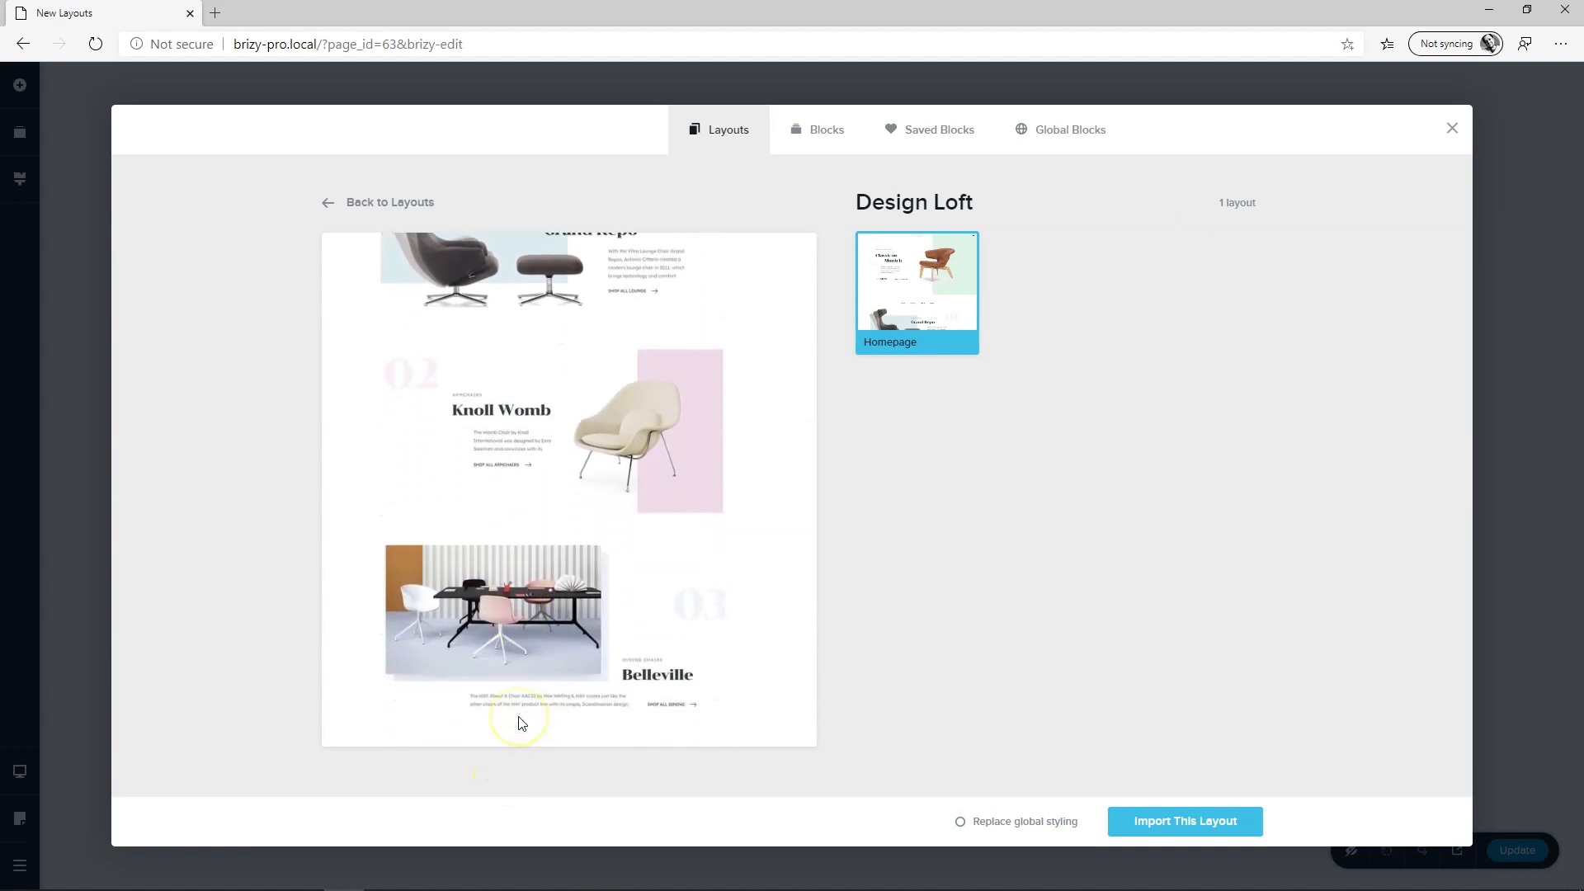
{"action": "scroll", "scroll_direction": "down", "scroll_amount": 3}
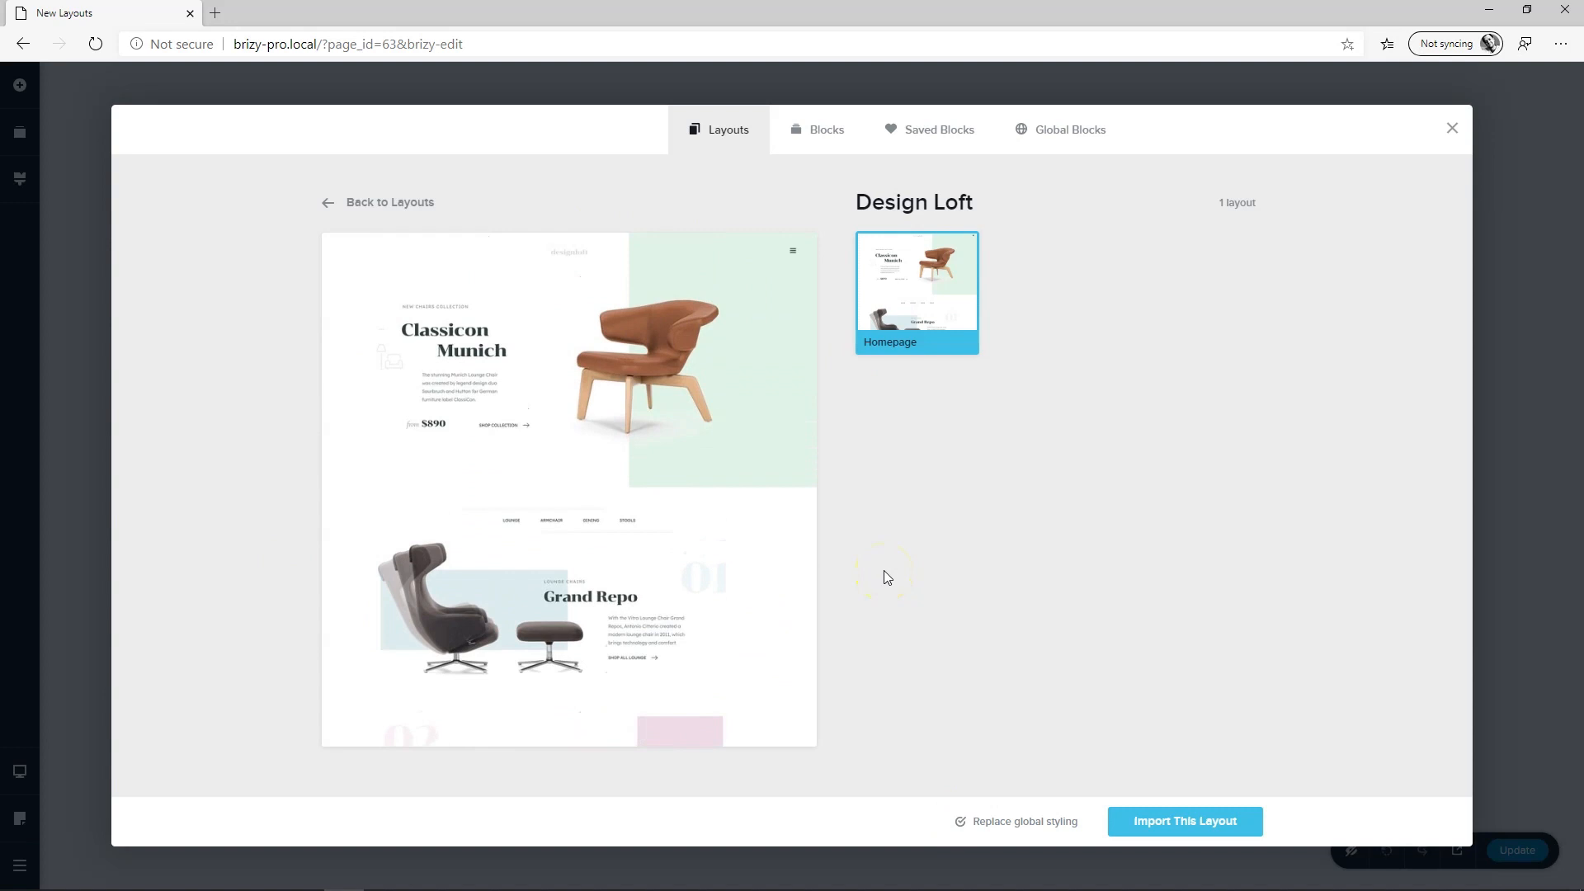
{"action": "left_click", "coordinate": [1184, 820]}
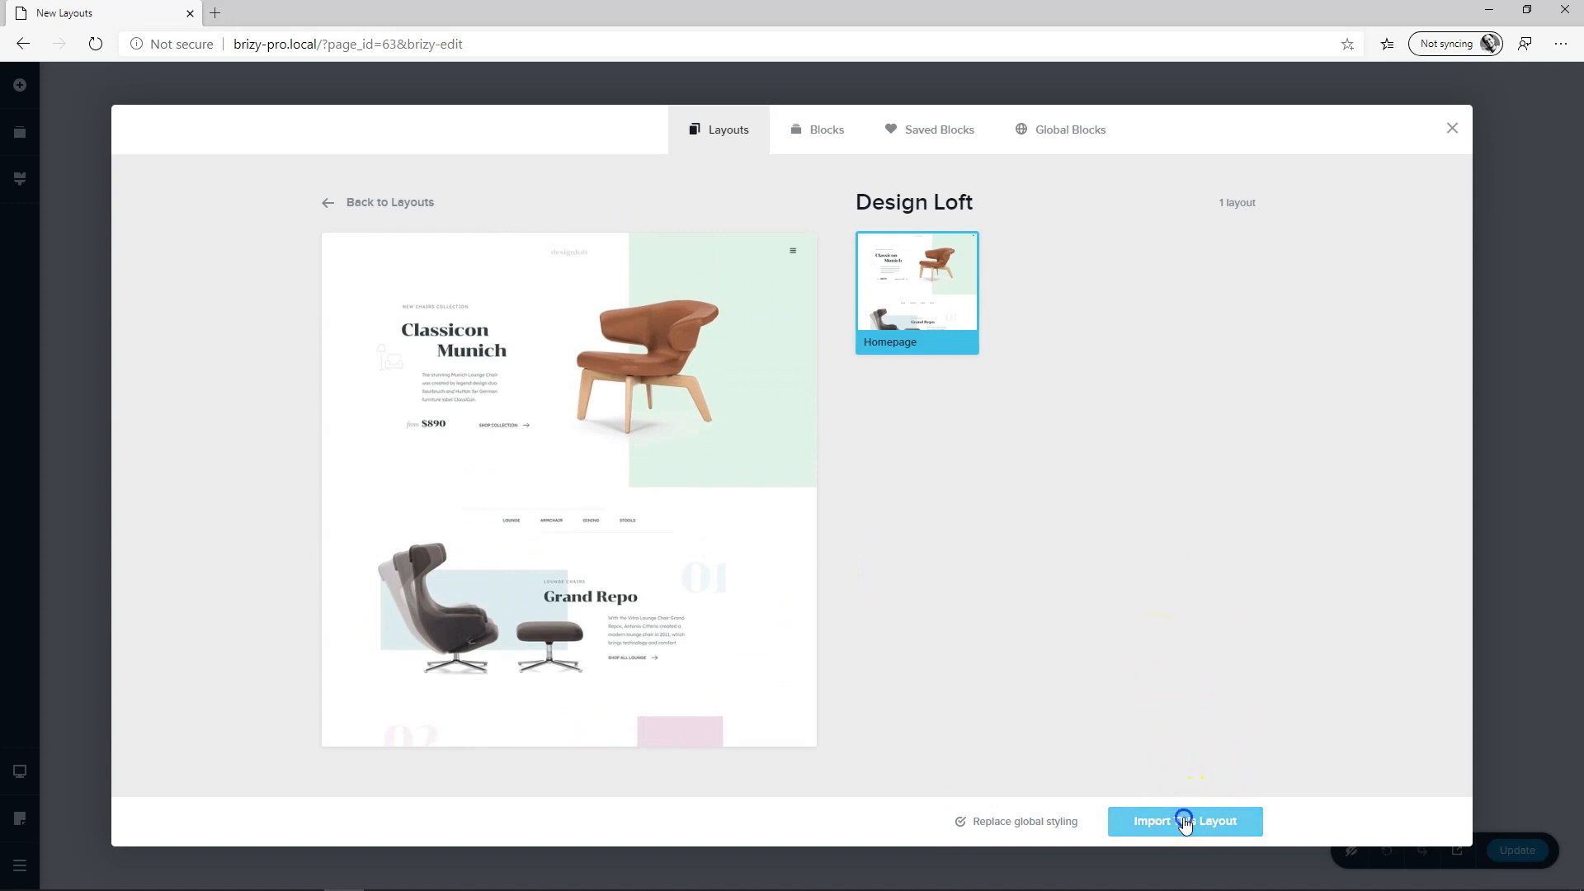
{"action": "left_click", "coordinate": [1185, 820]}
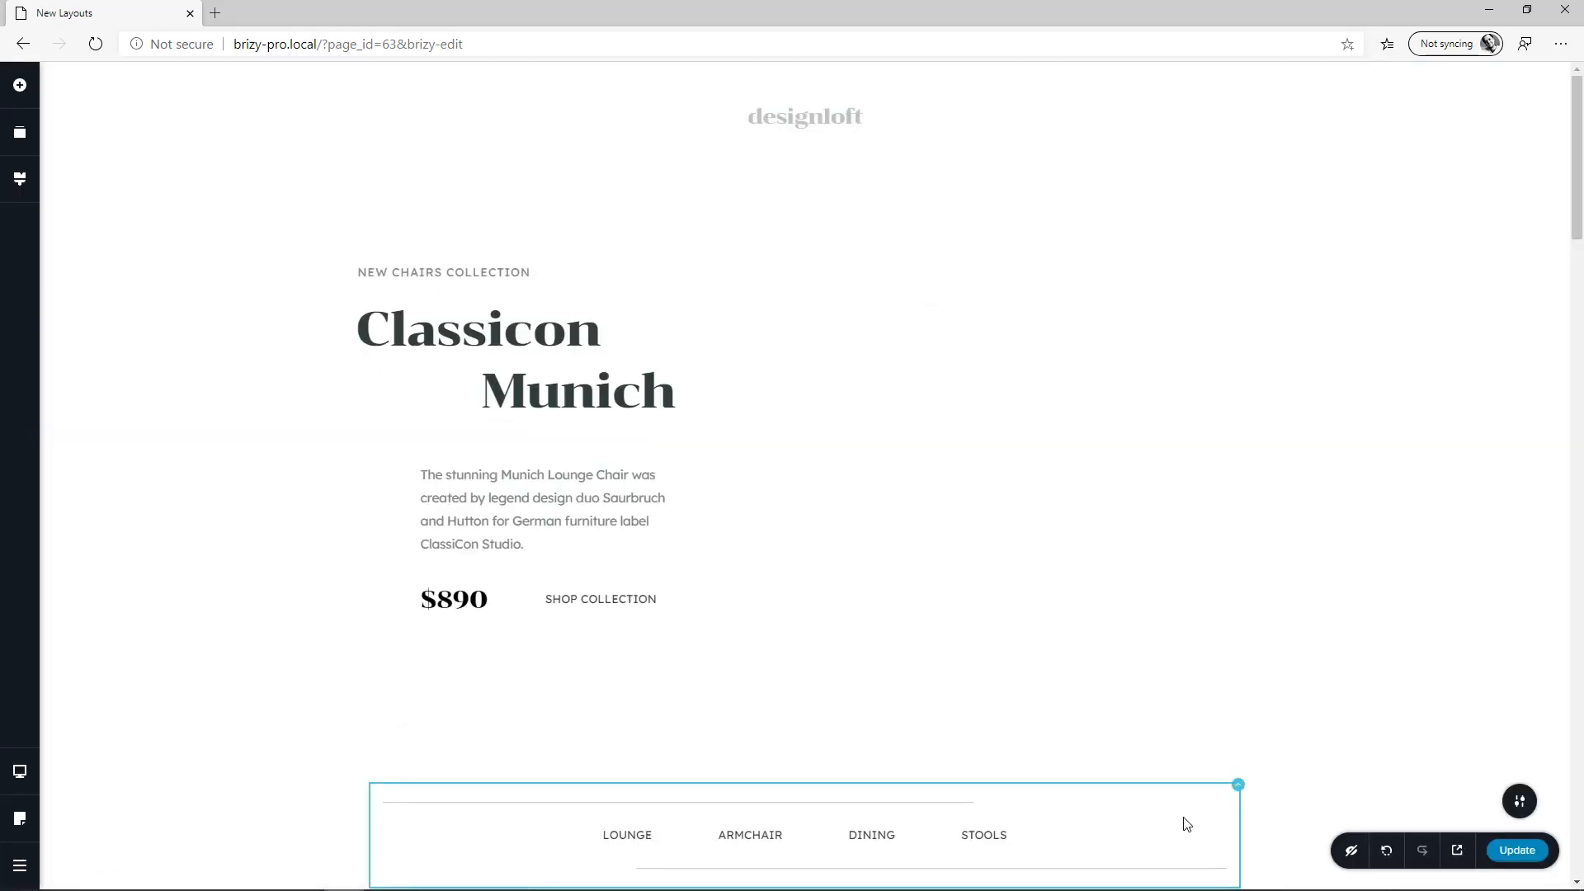
Switch the page's global style to Samurai, giving script headings and new accent colours
{"action": "scroll", "scroll_direction": "down", "scroll_amount": 3}
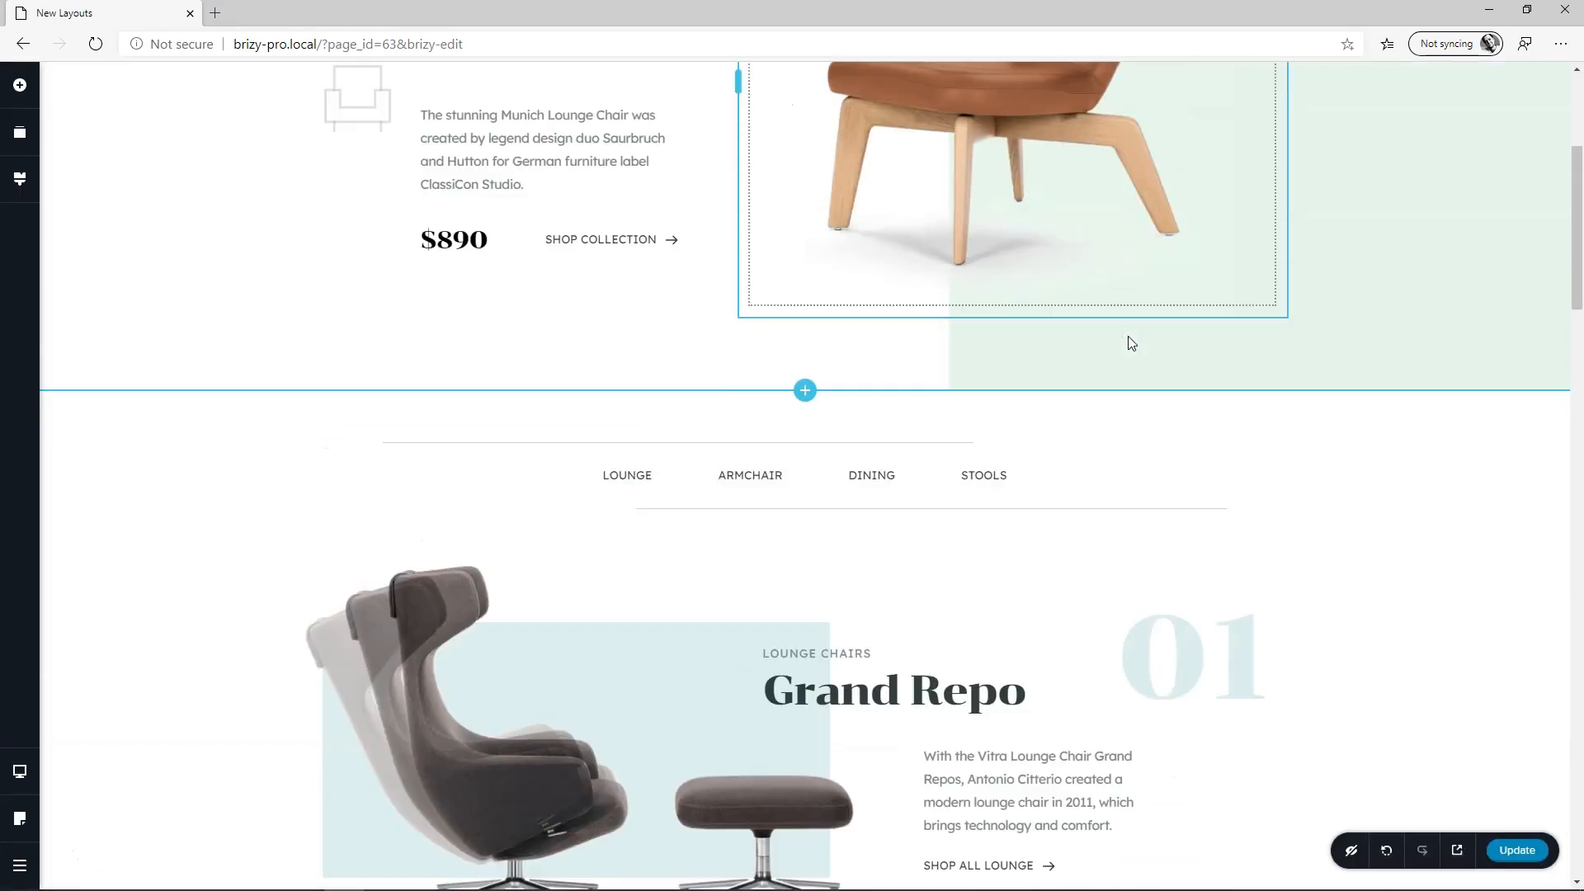
{"action": "scroll", "scroll_direction": "down", "scroll_amount": 3}
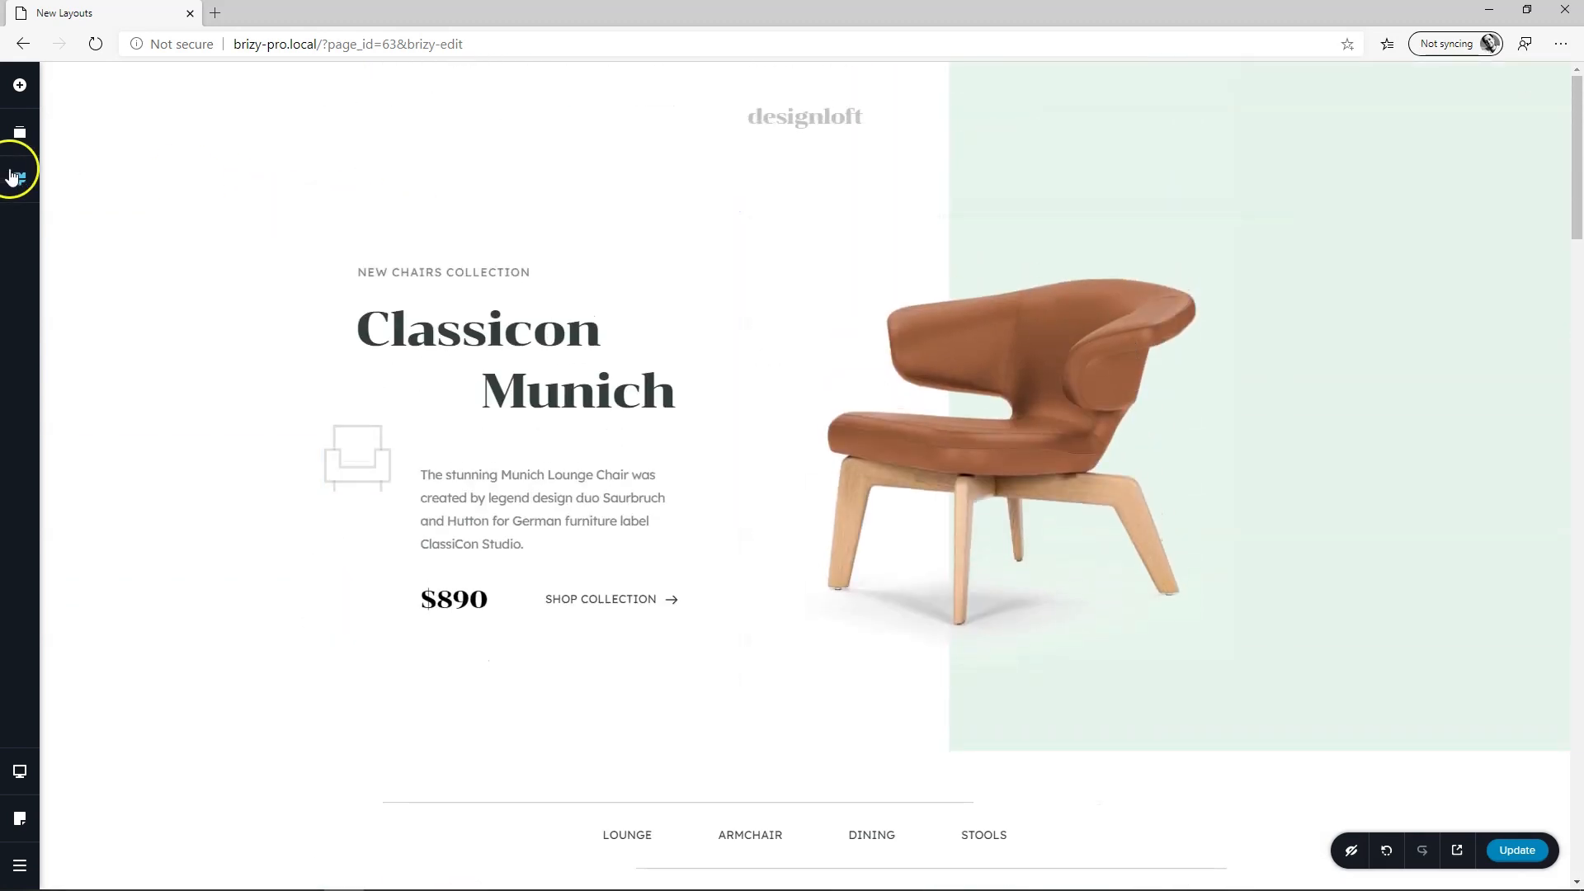
{"action": "left_click", "coordinate": [18, 177]}
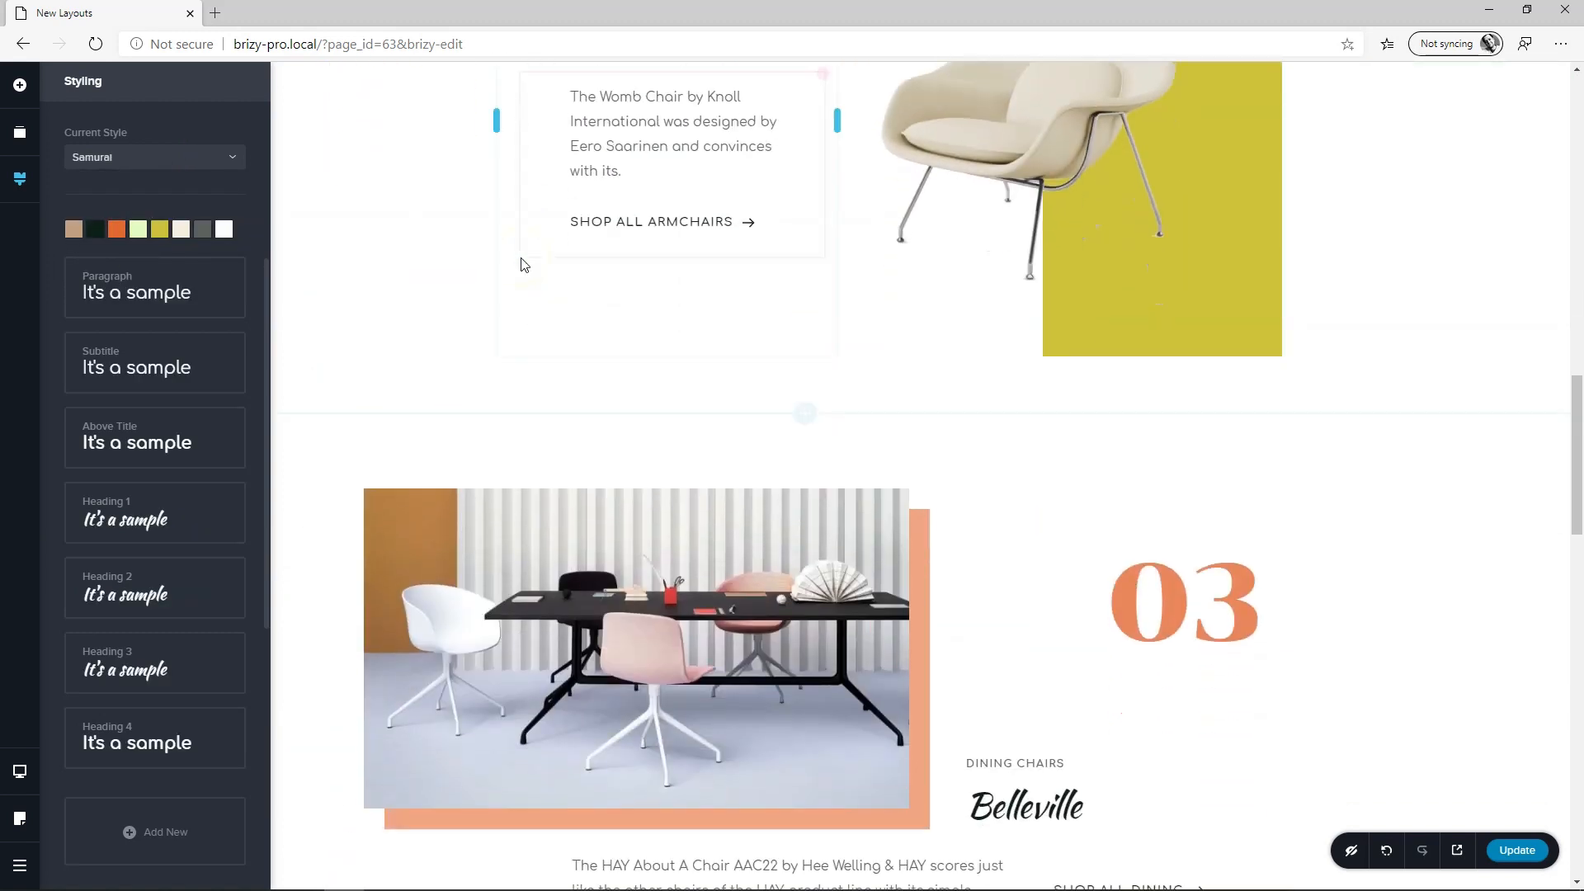
{"action": "scroll", "scroll_direction": "down", "scroll_amount": 3}
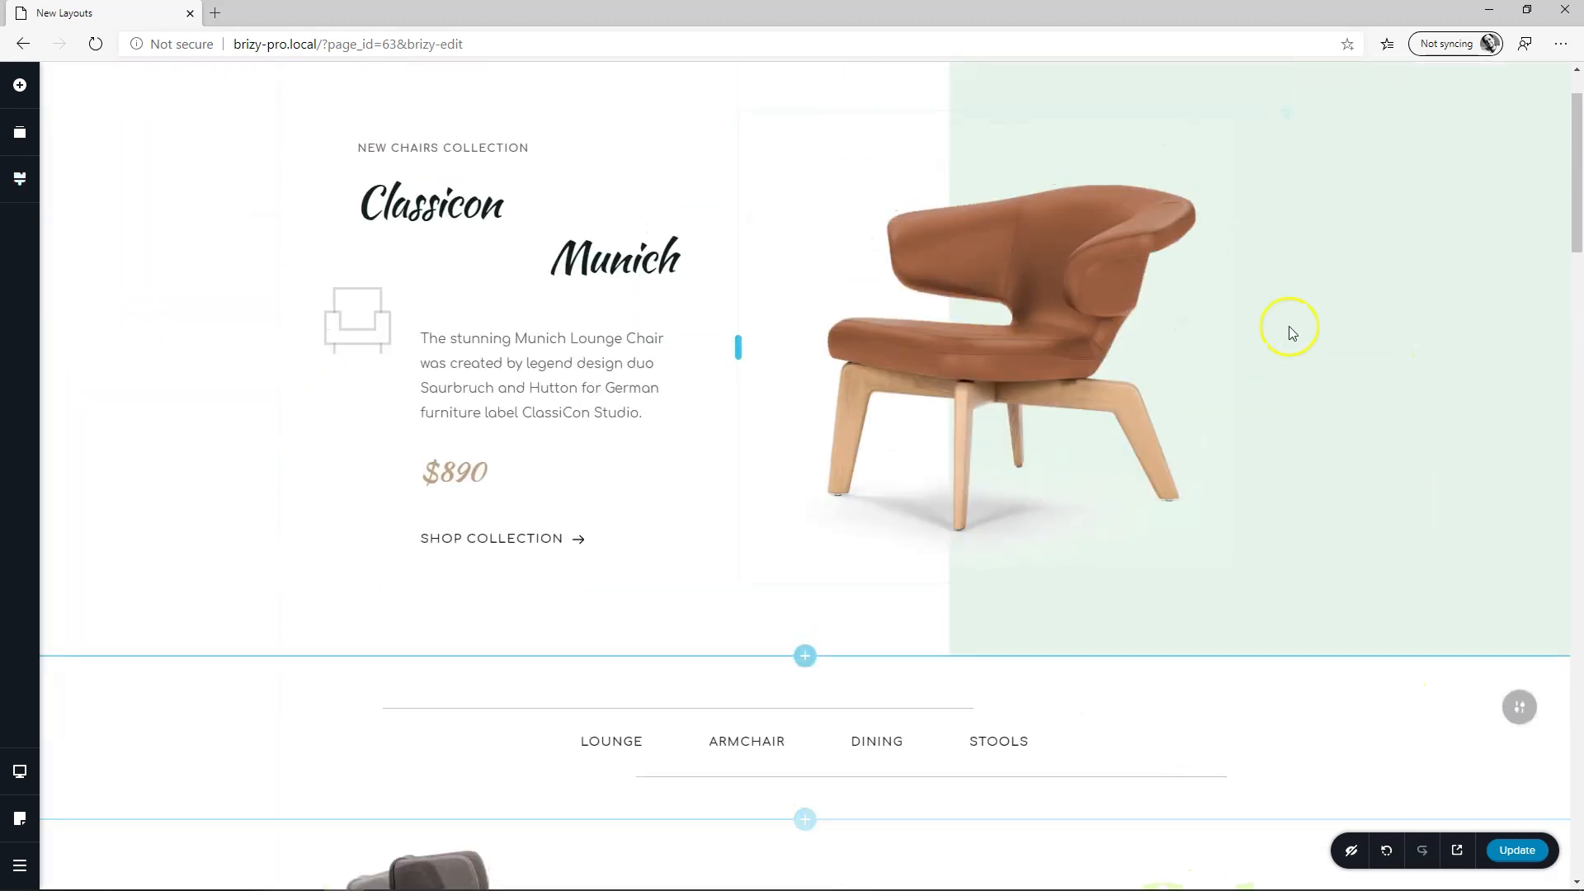
{"action": "left_click", "coordinate": [1020, 343]}
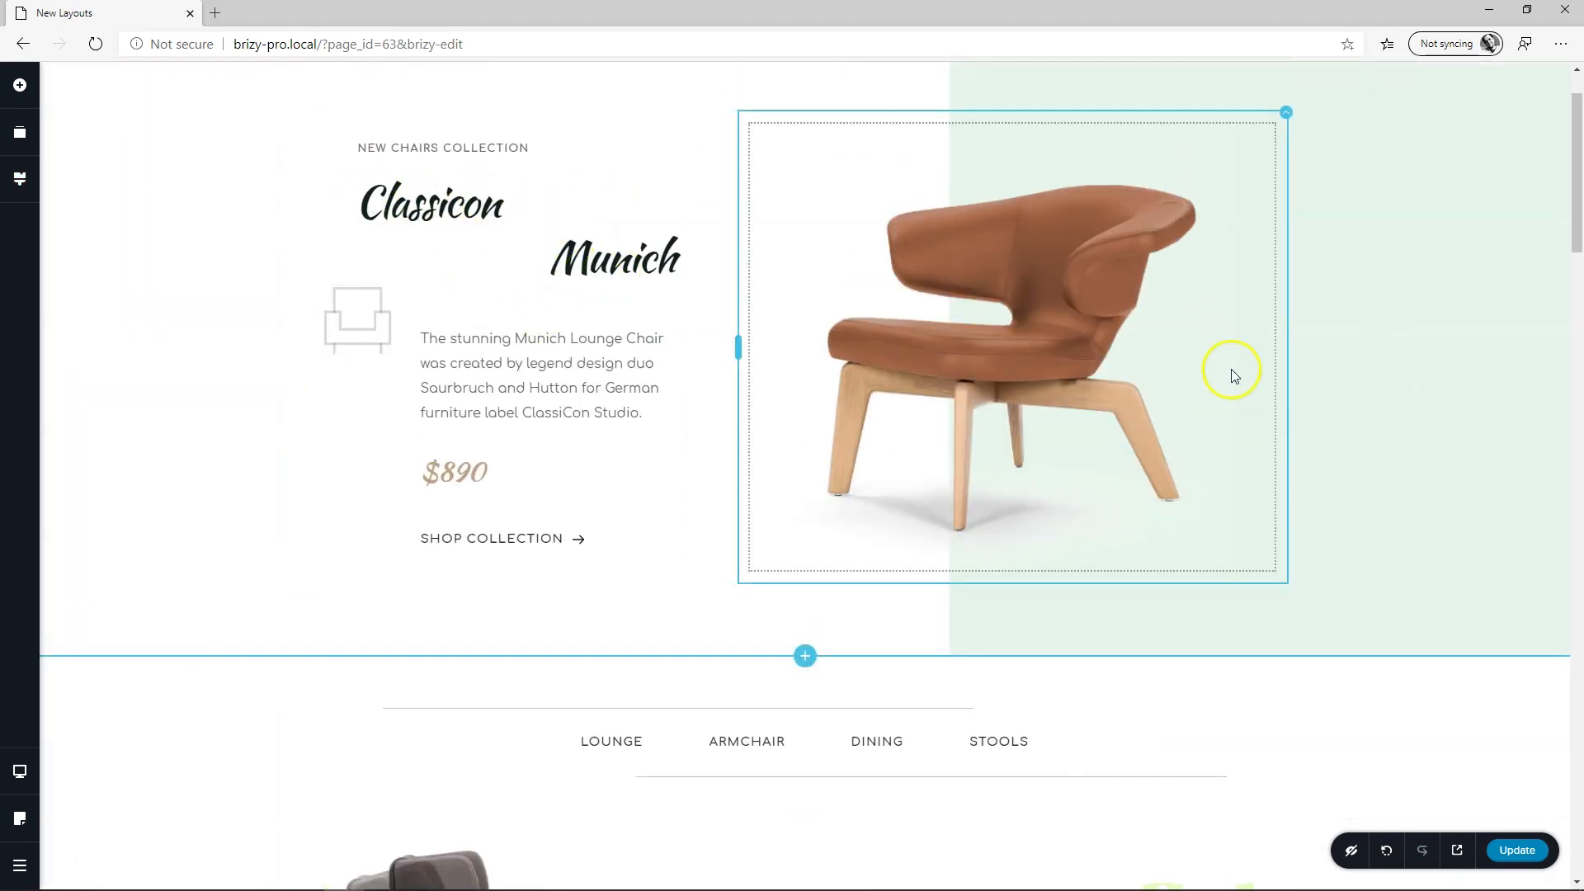
{"action": "left_click", "coordinate": [1516, 850]}
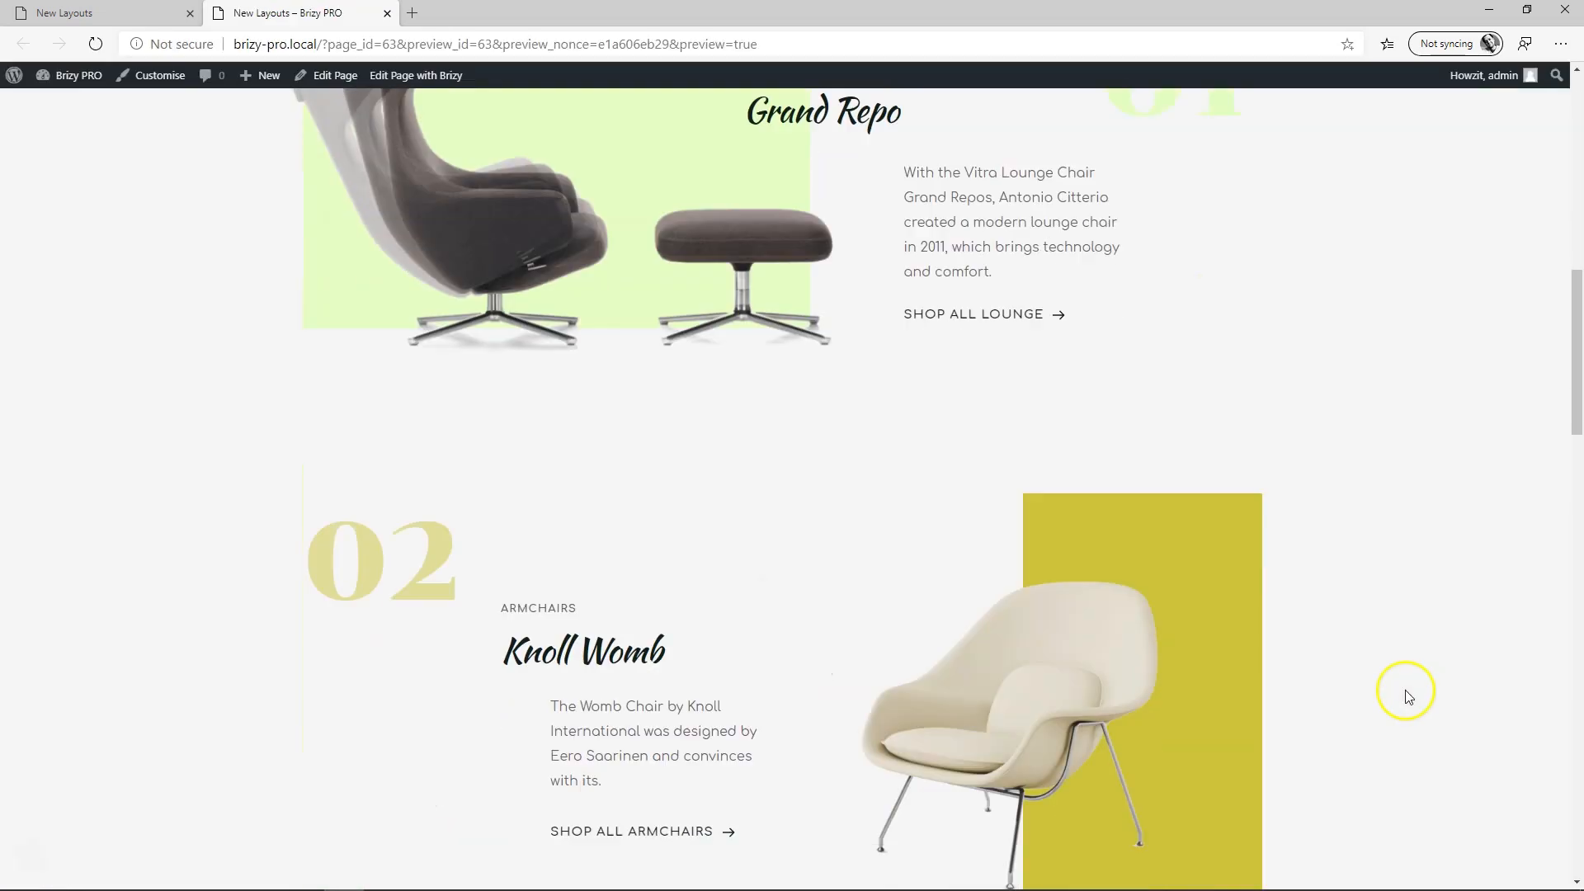
Scroll through the restyled Design Loft page in the preview tab
{"action": "scroll", "scroll_direction": "down", "scroll_amount": 3}
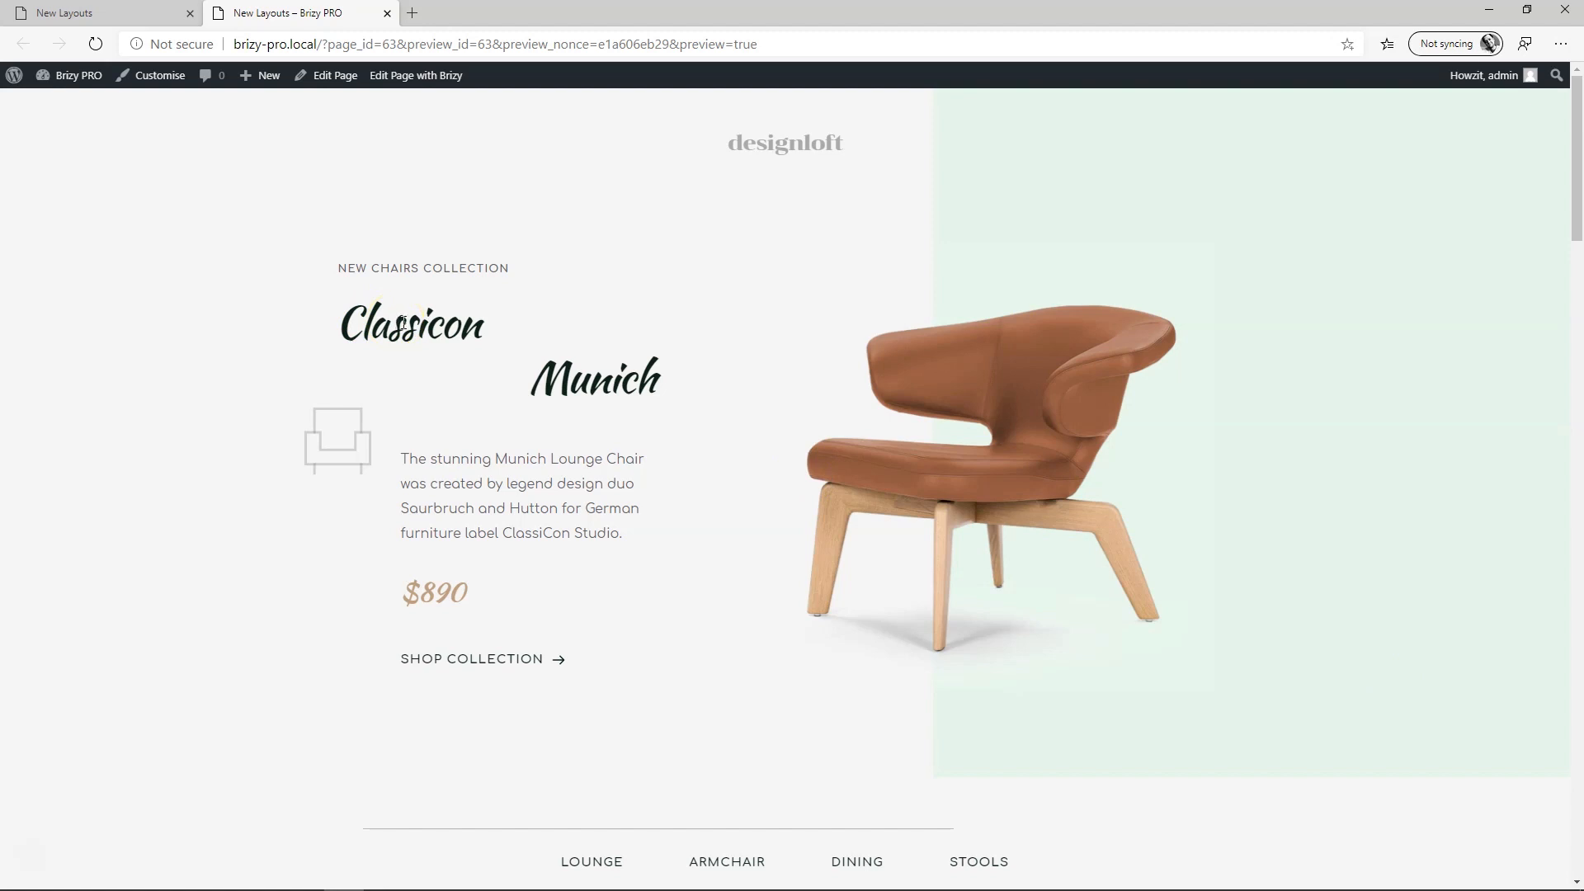
Leave the Brizy editor for the WordPress dashboard's plugin list
{"action": "left_click", "coordinate": [415, 75]}
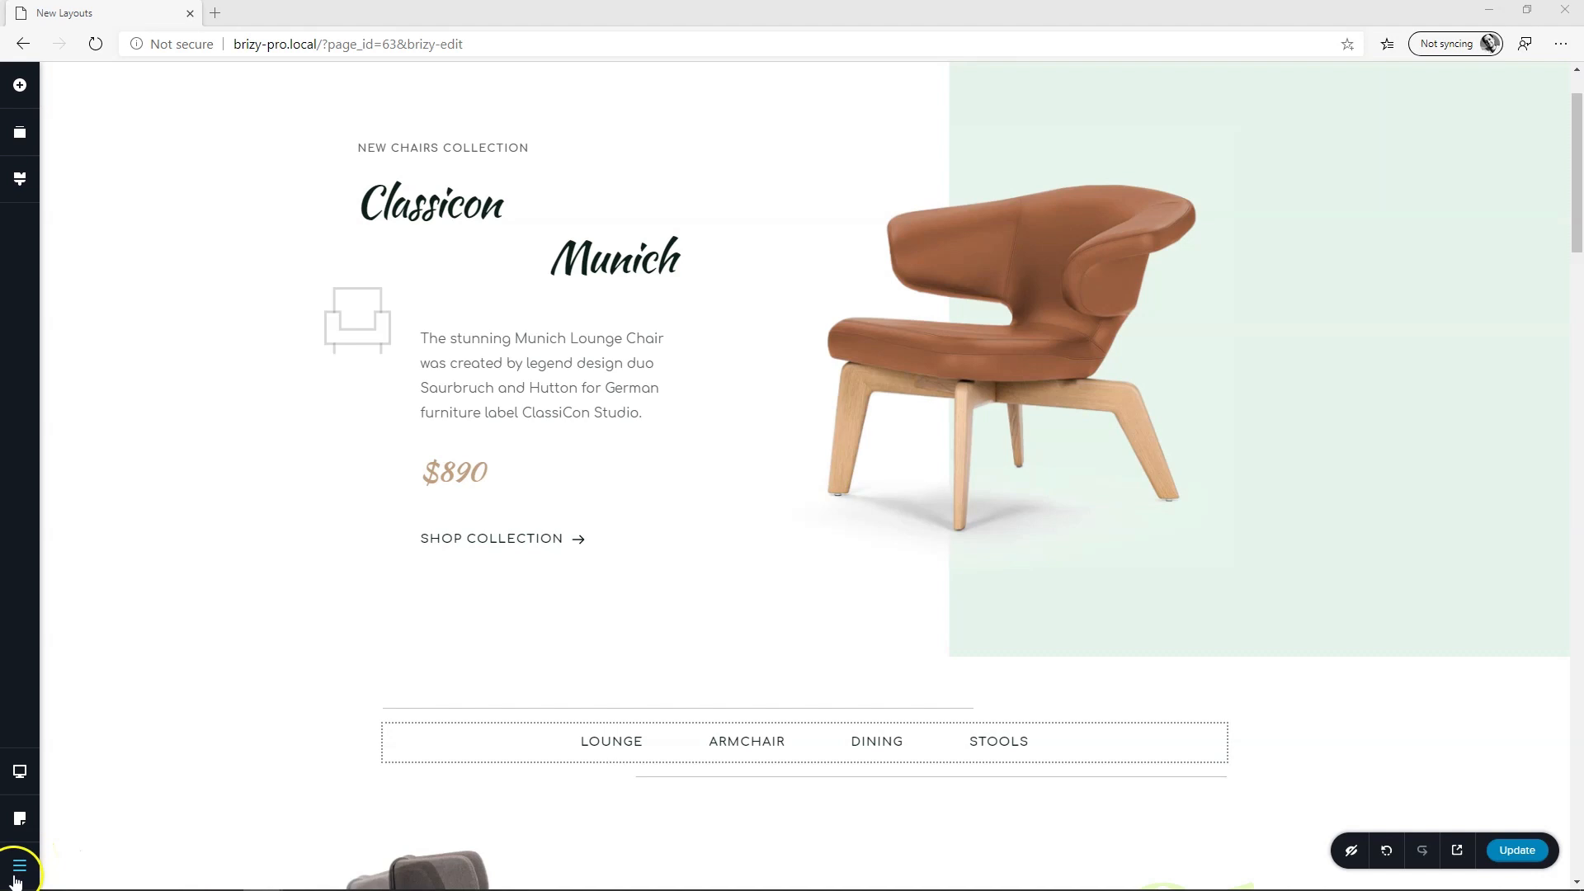
{"action": "left_click", "coordinate": [19, 866]}
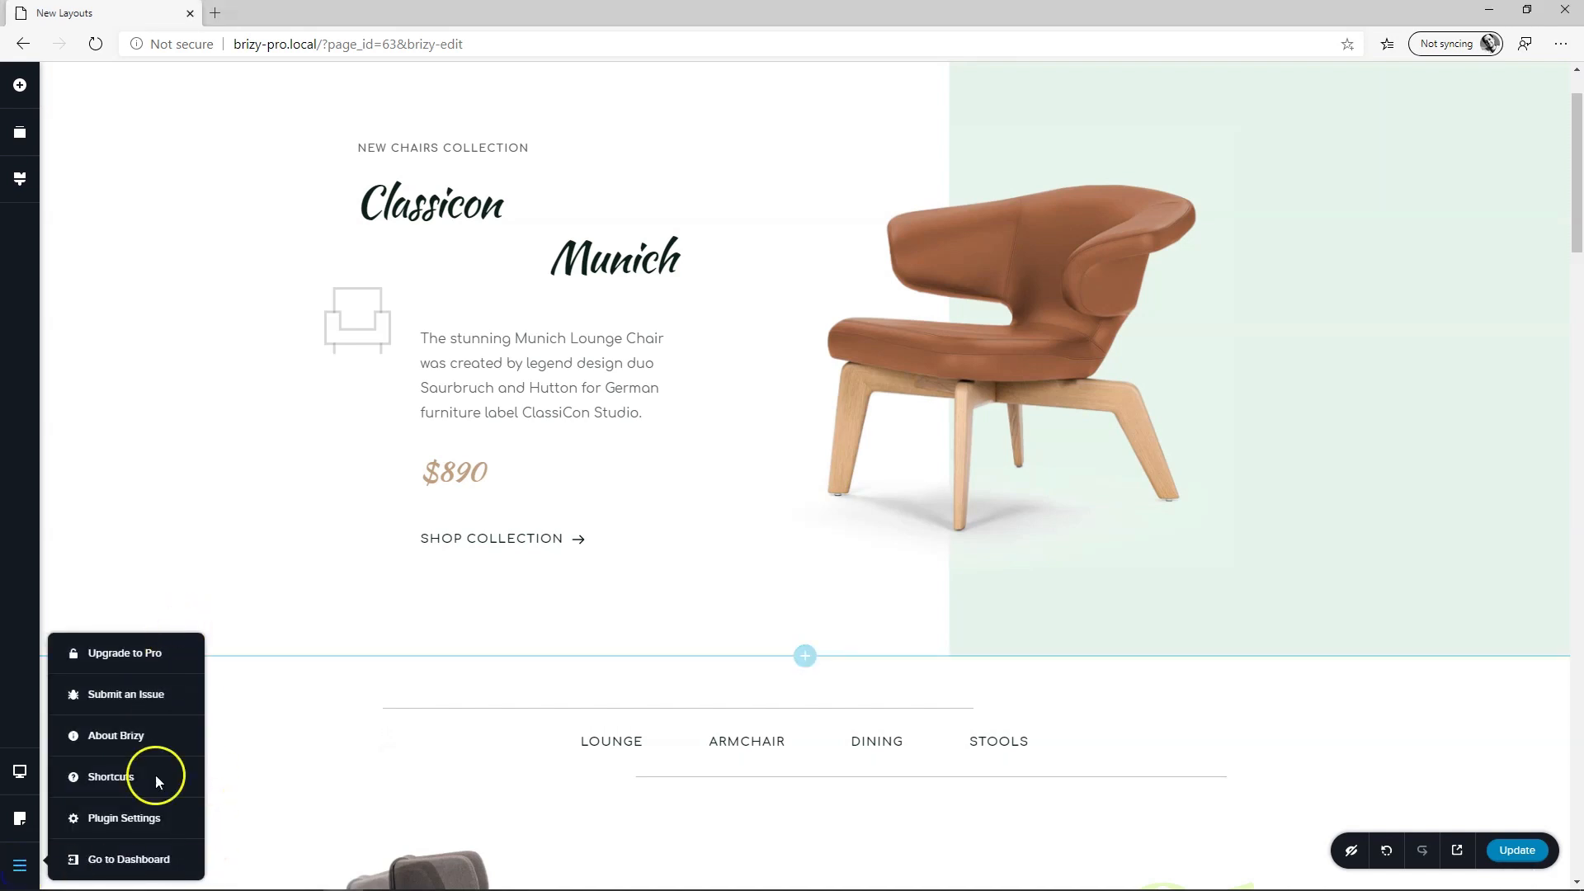
{"action": "left_click", "coordinate": [128, 859]}
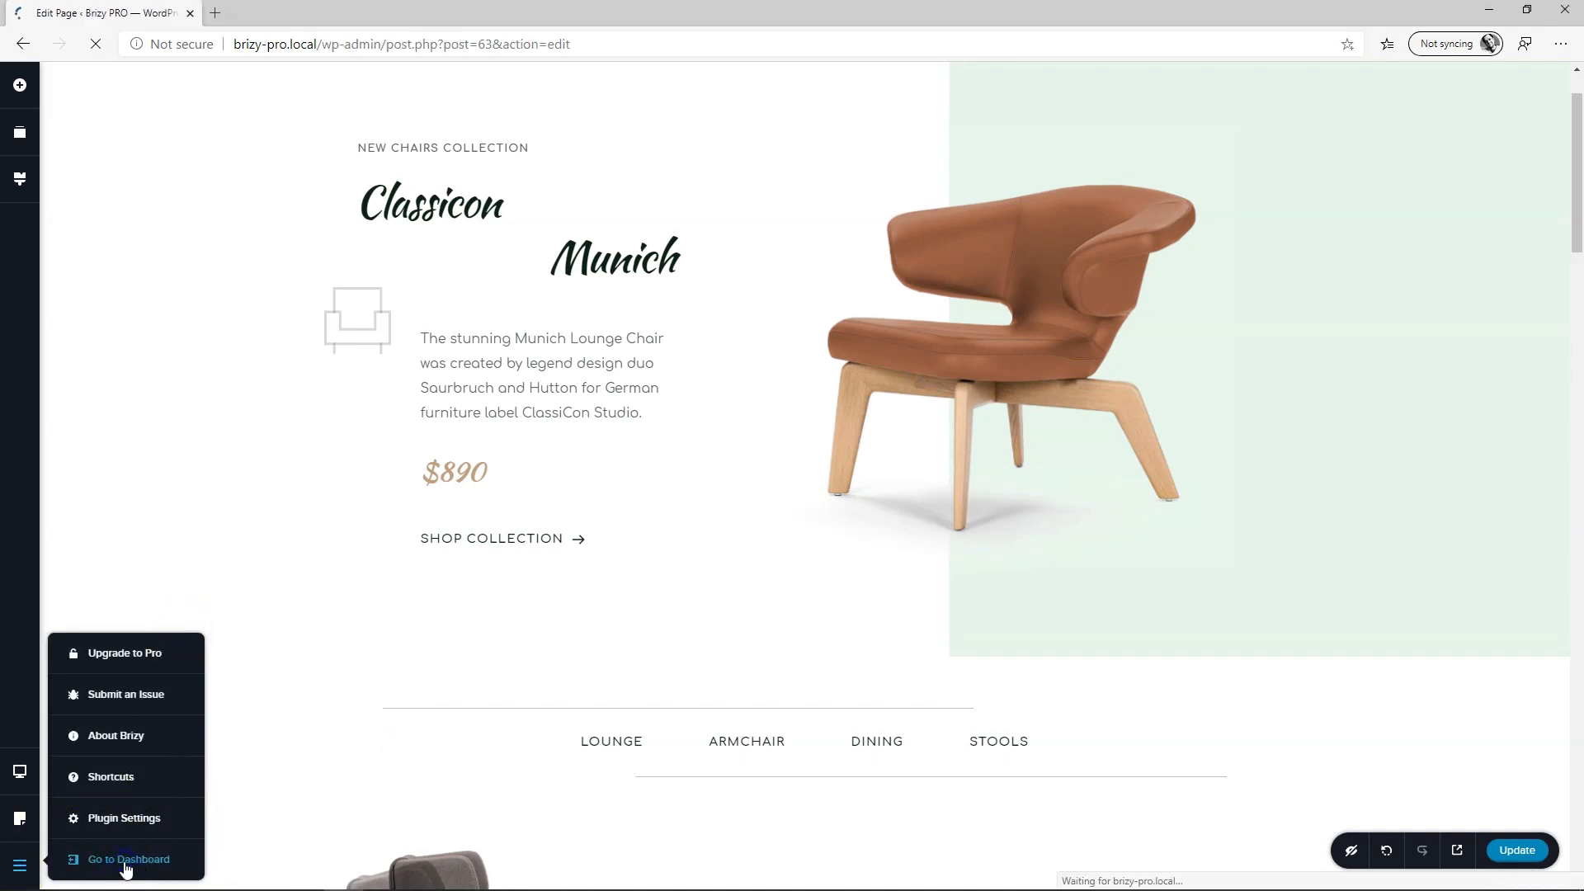
{"action": "left_click", "coordinate": [127, 859]}
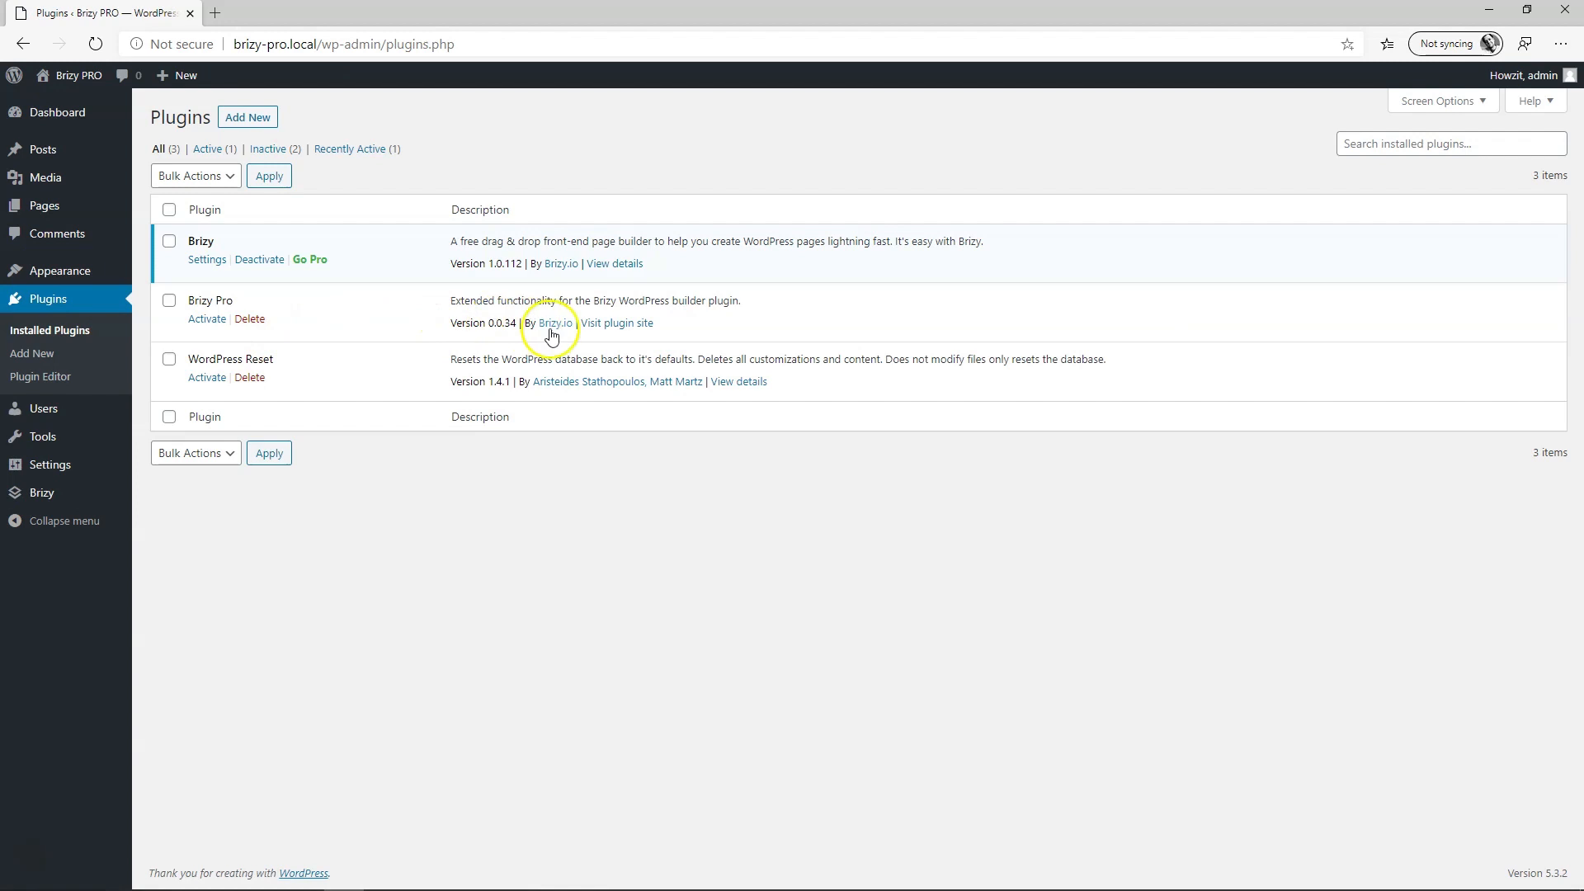
Activate Brizy Pro and reopen the New Layouts page with Brizy
{"action": "left_click", "coordinate": [207, 318]}
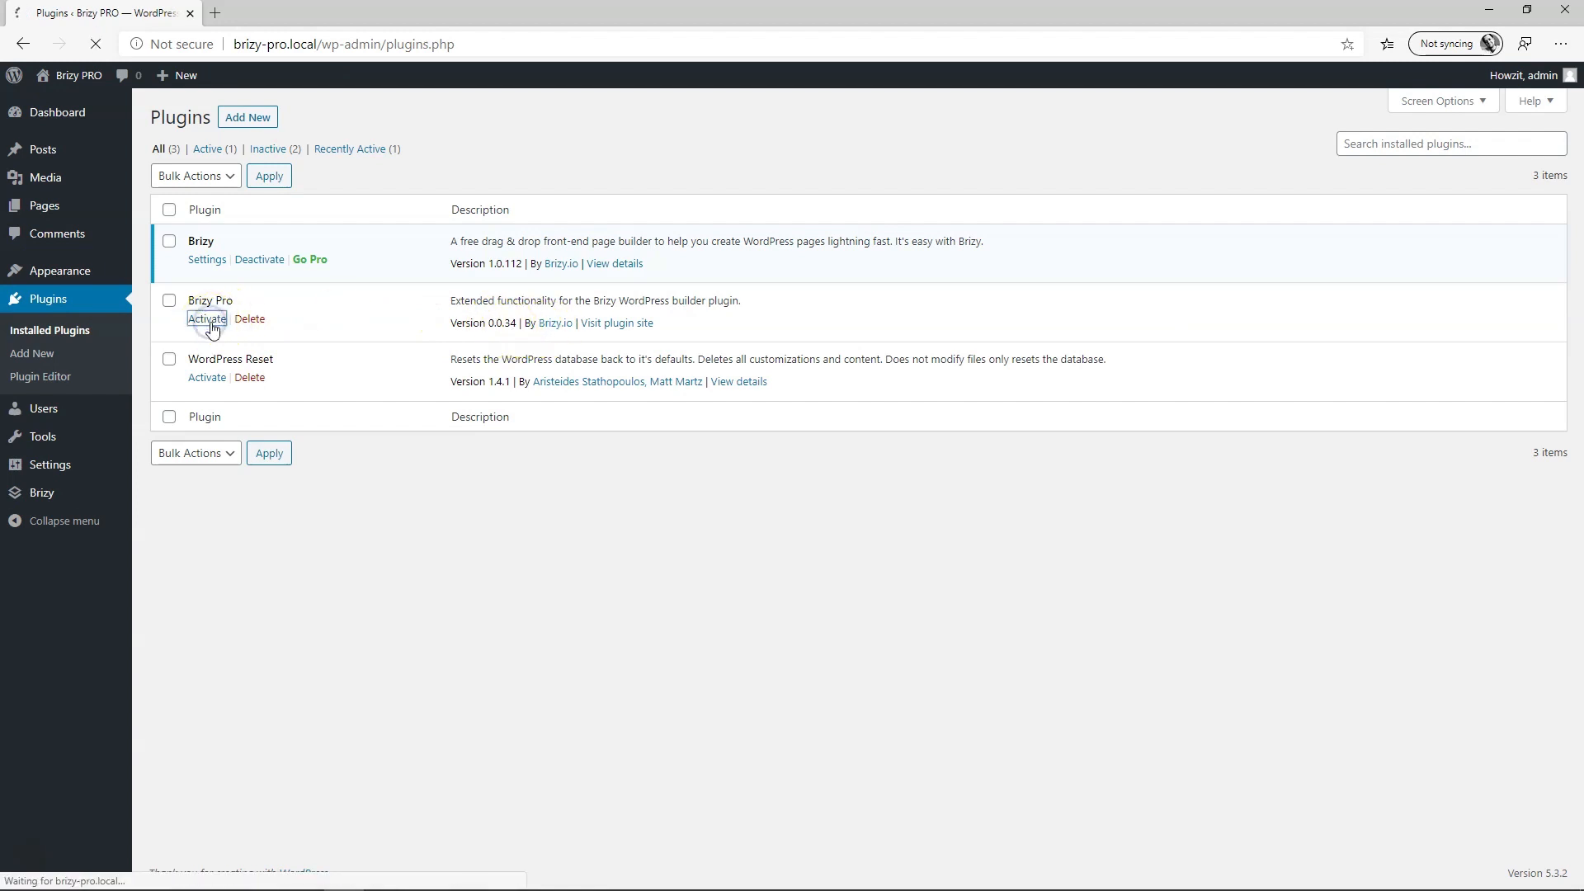
{"action": "left_click", "coordinate": [206, 319]}
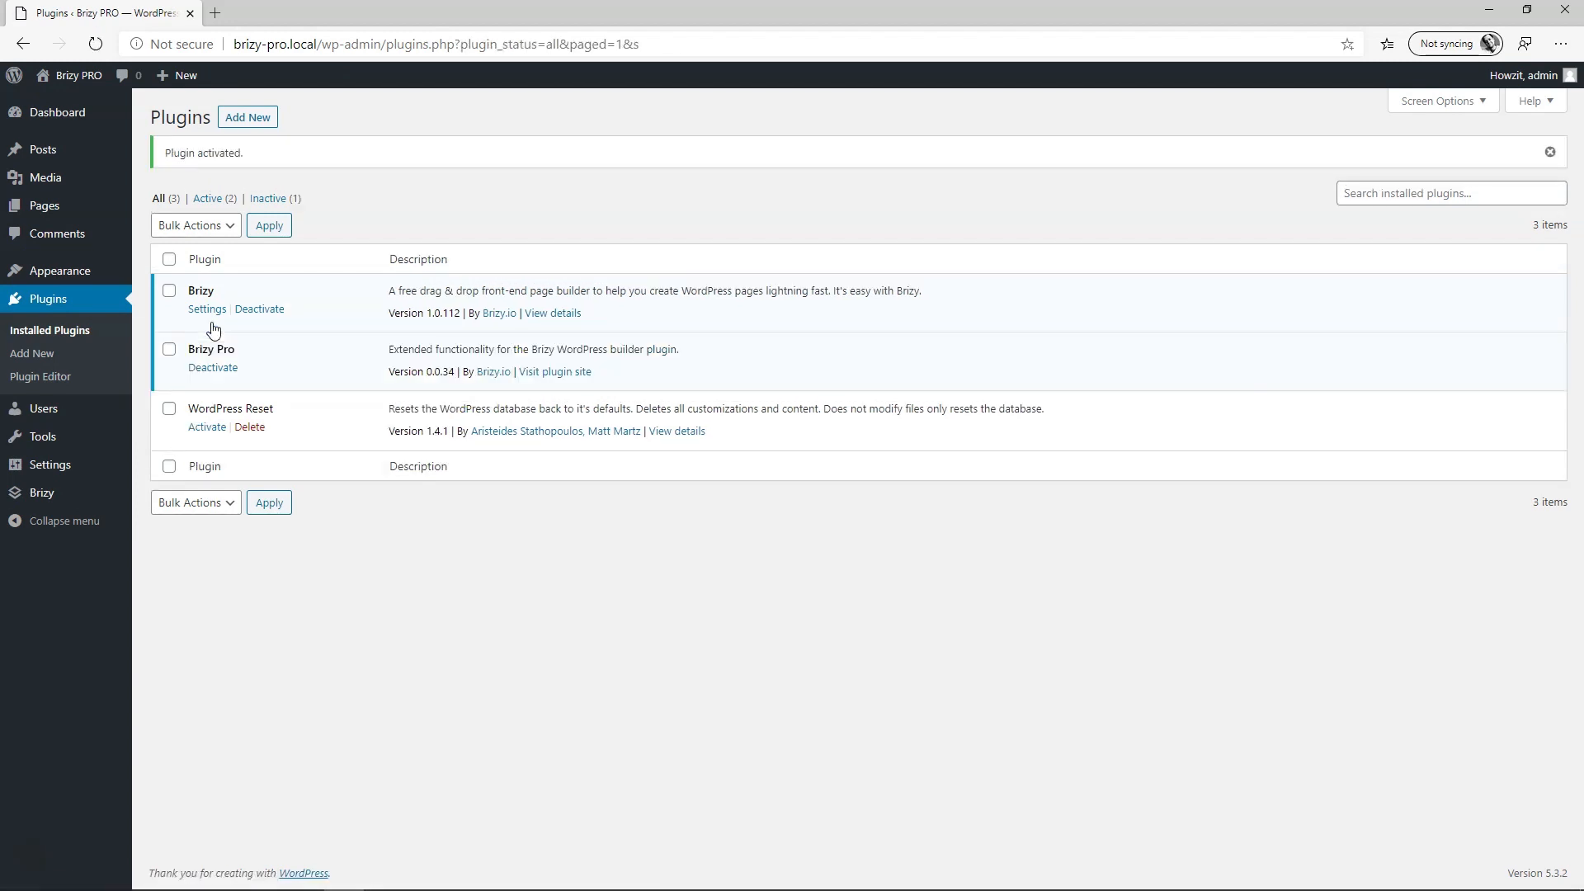
{"action": "left_click", "coordinate": [45, 205]}
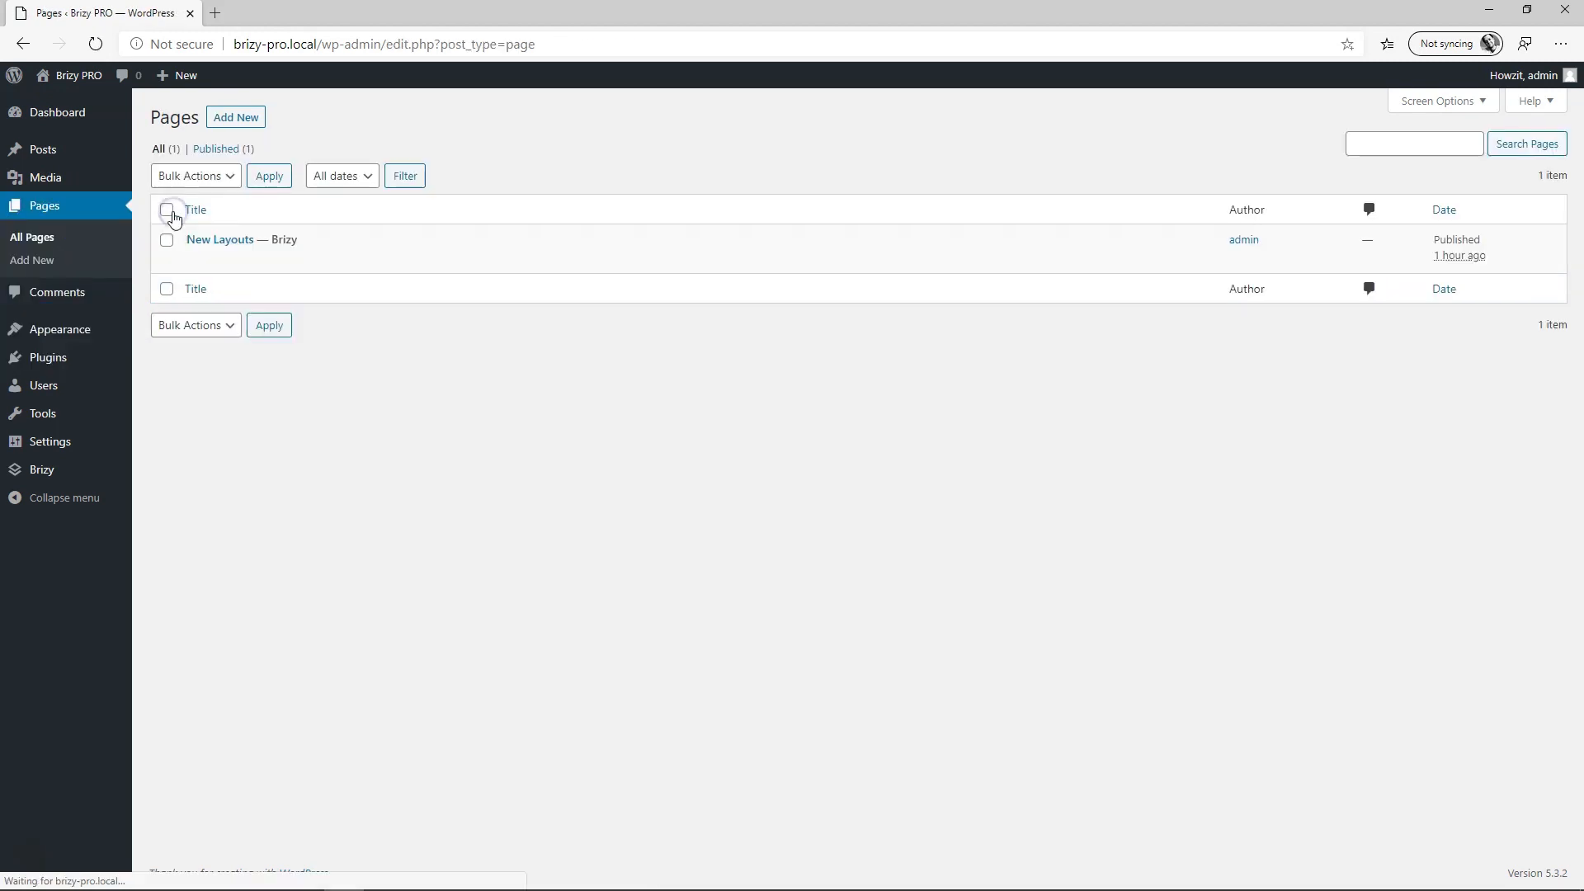
{"action": "left_click", "coordinate": [355, 260]}
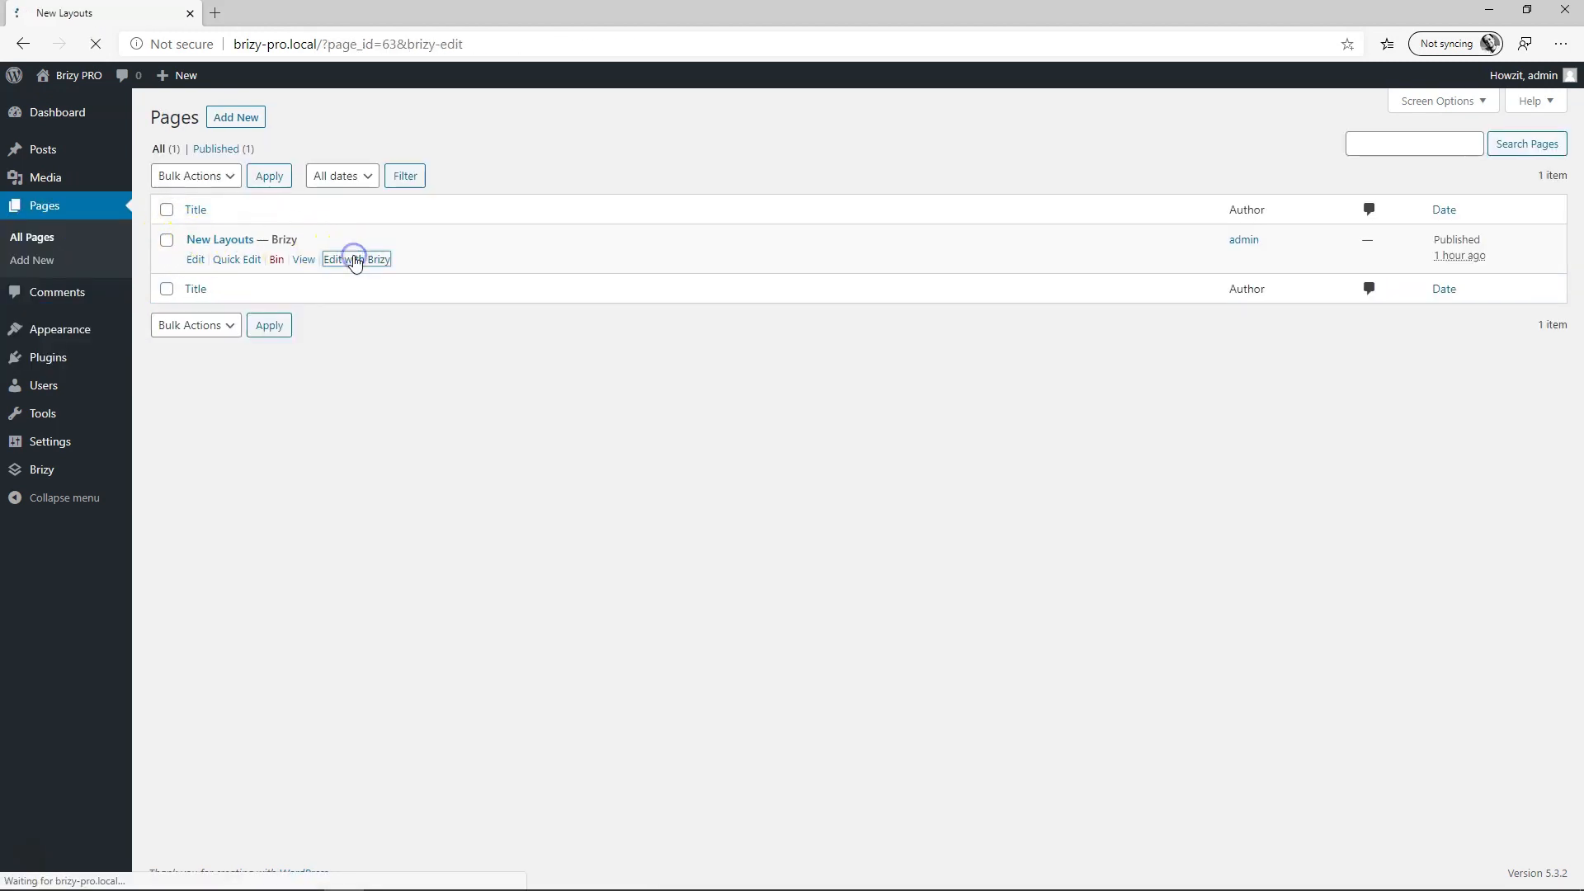
Open the block library below the last block of the New Layouts page
{"action": "left_click", "coordinate": [356, 258]}
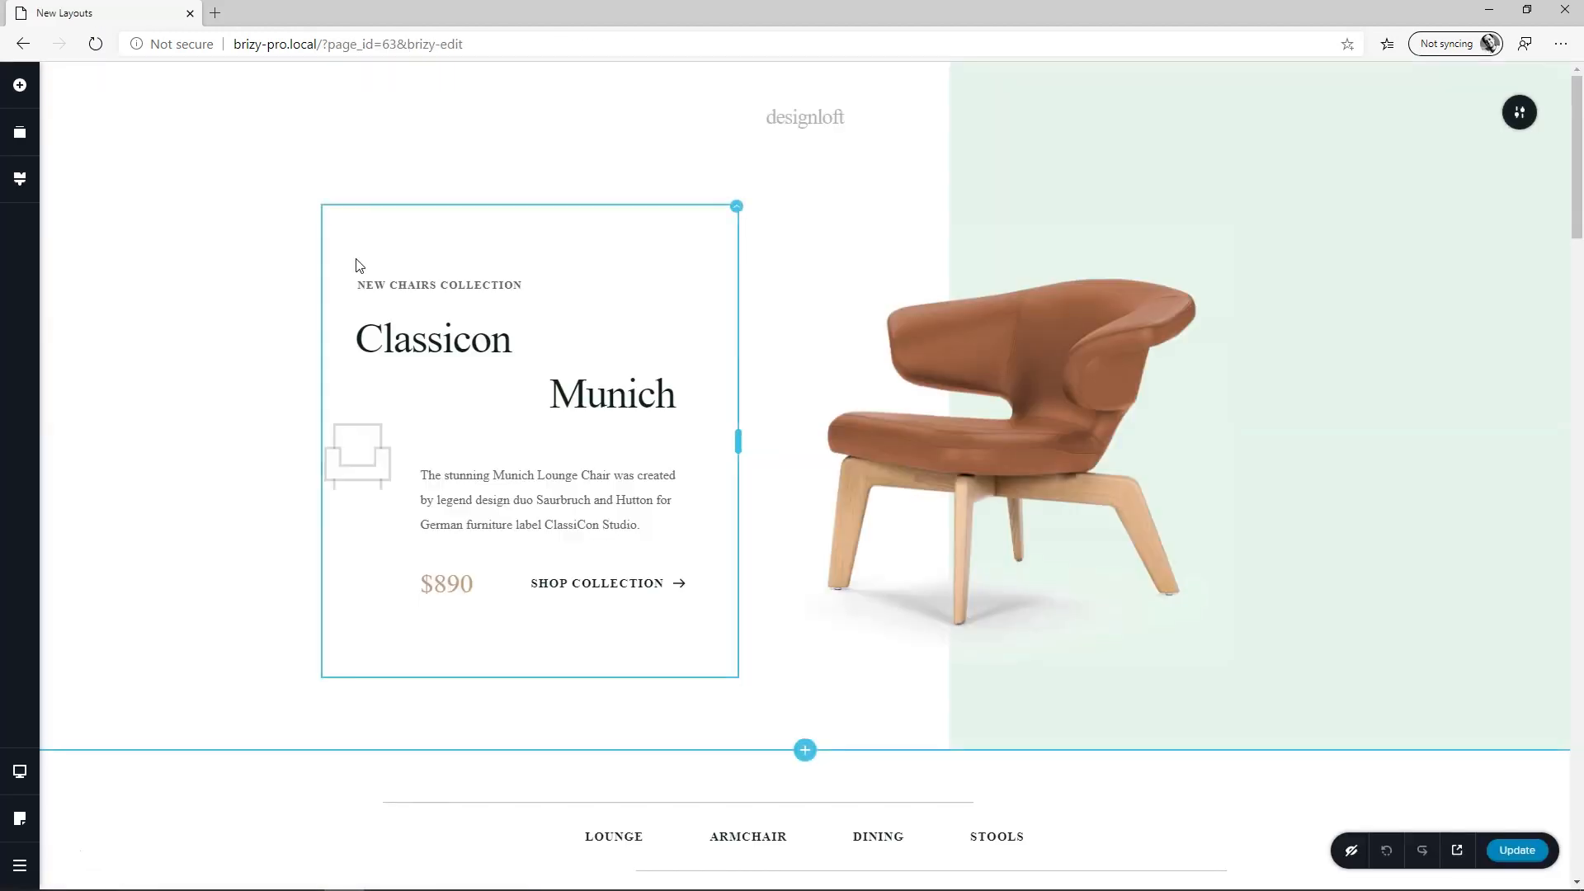
{"action": "scroll", "scroll_direction": "down", "scroll_amount": 3}
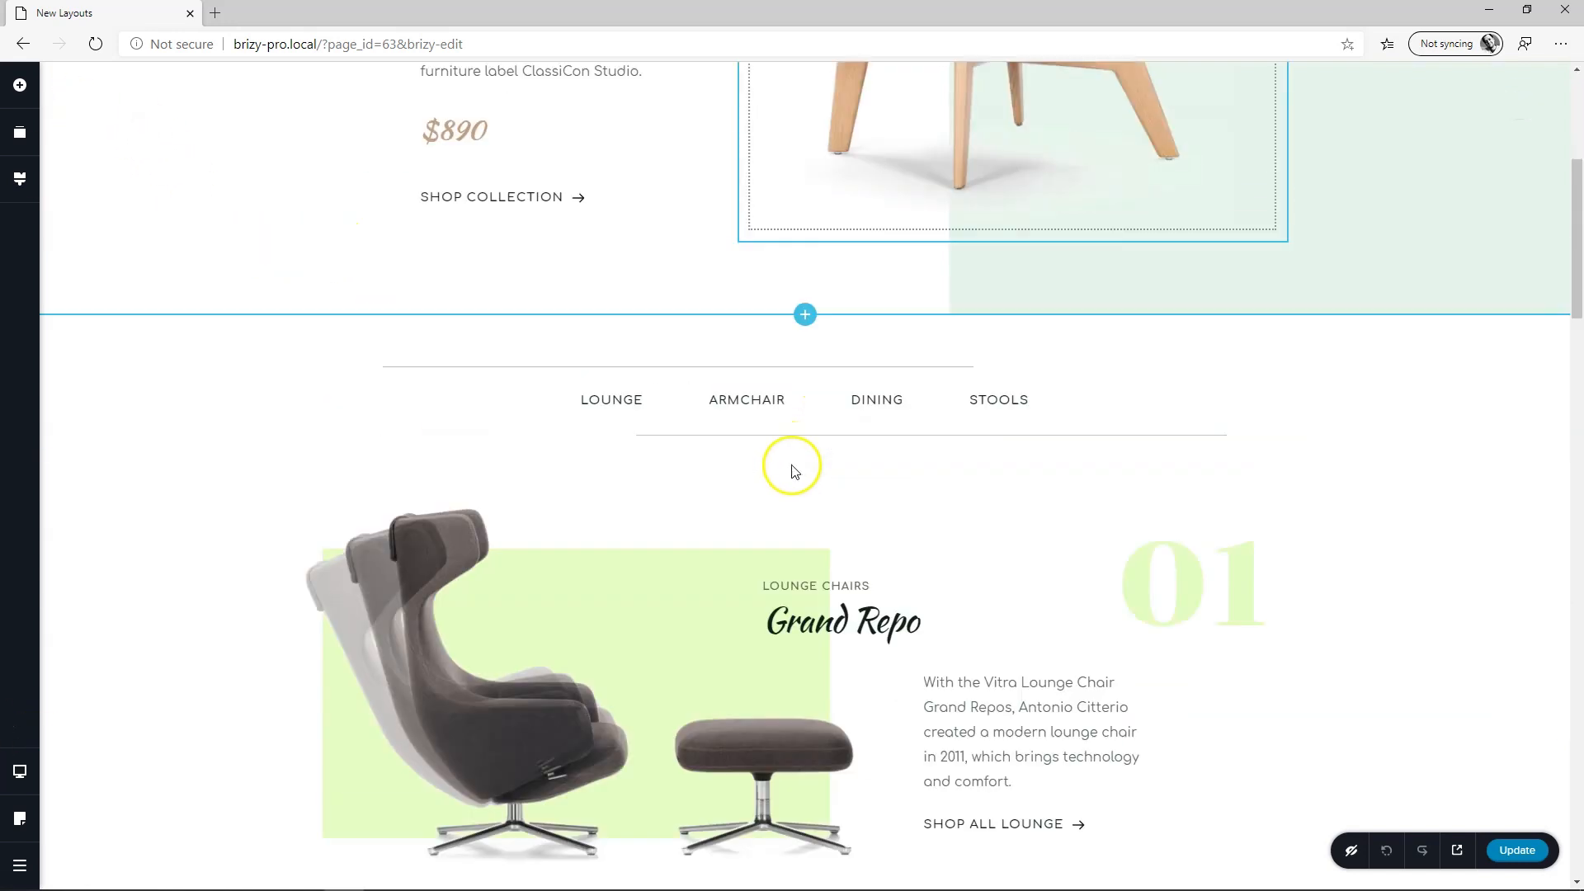
{"action": "scroll", "scroll_direction": "down", "scroll_amount": 3}
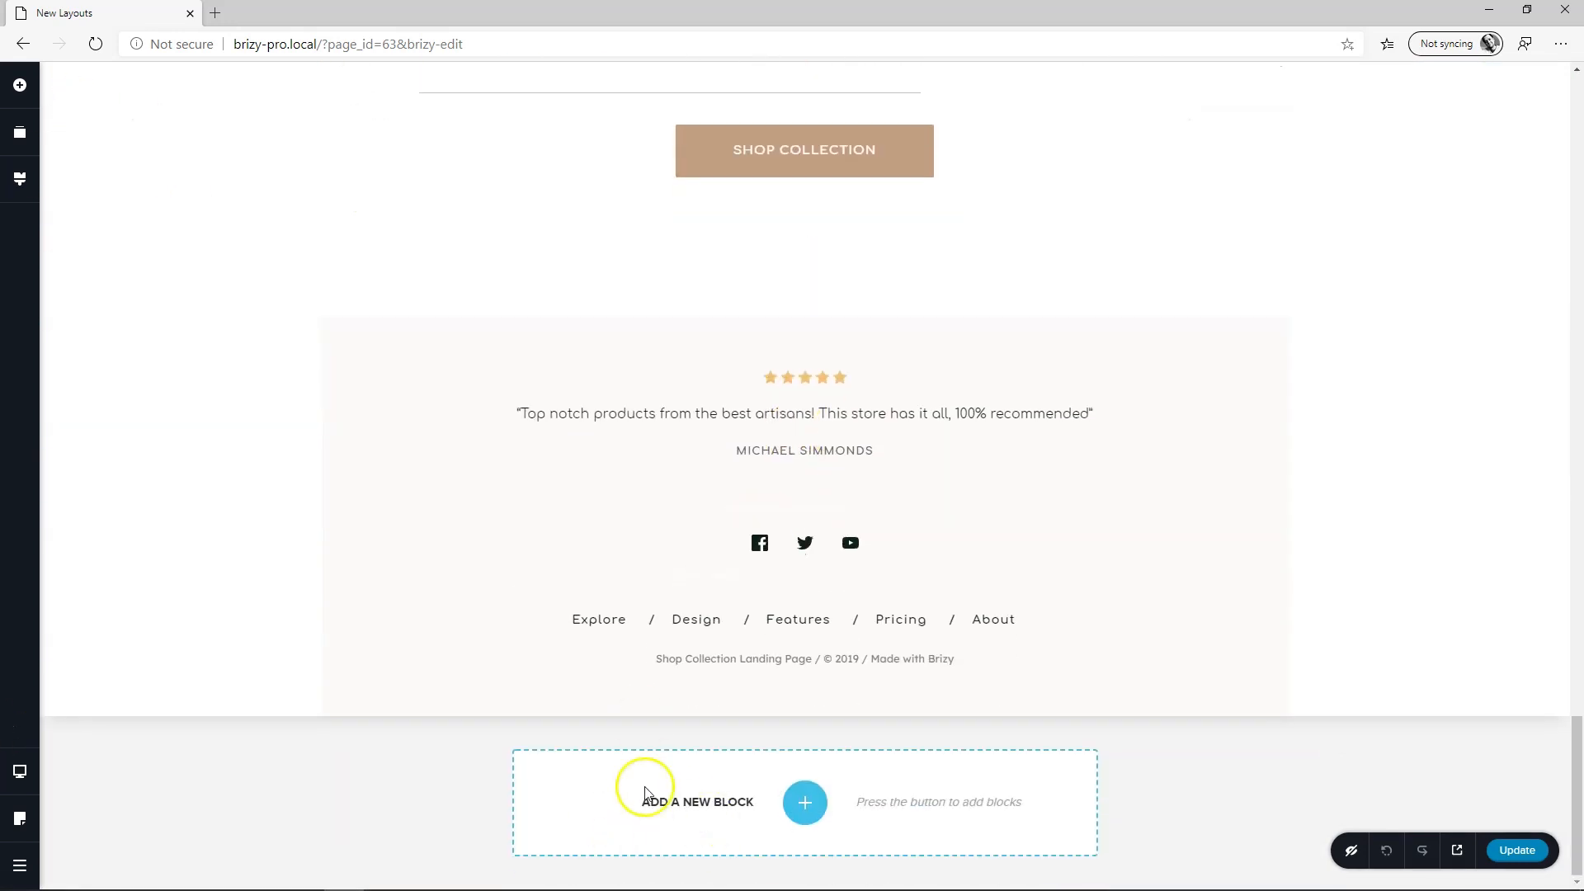
{"action": "left_click", "coordinate": [805, 802]}
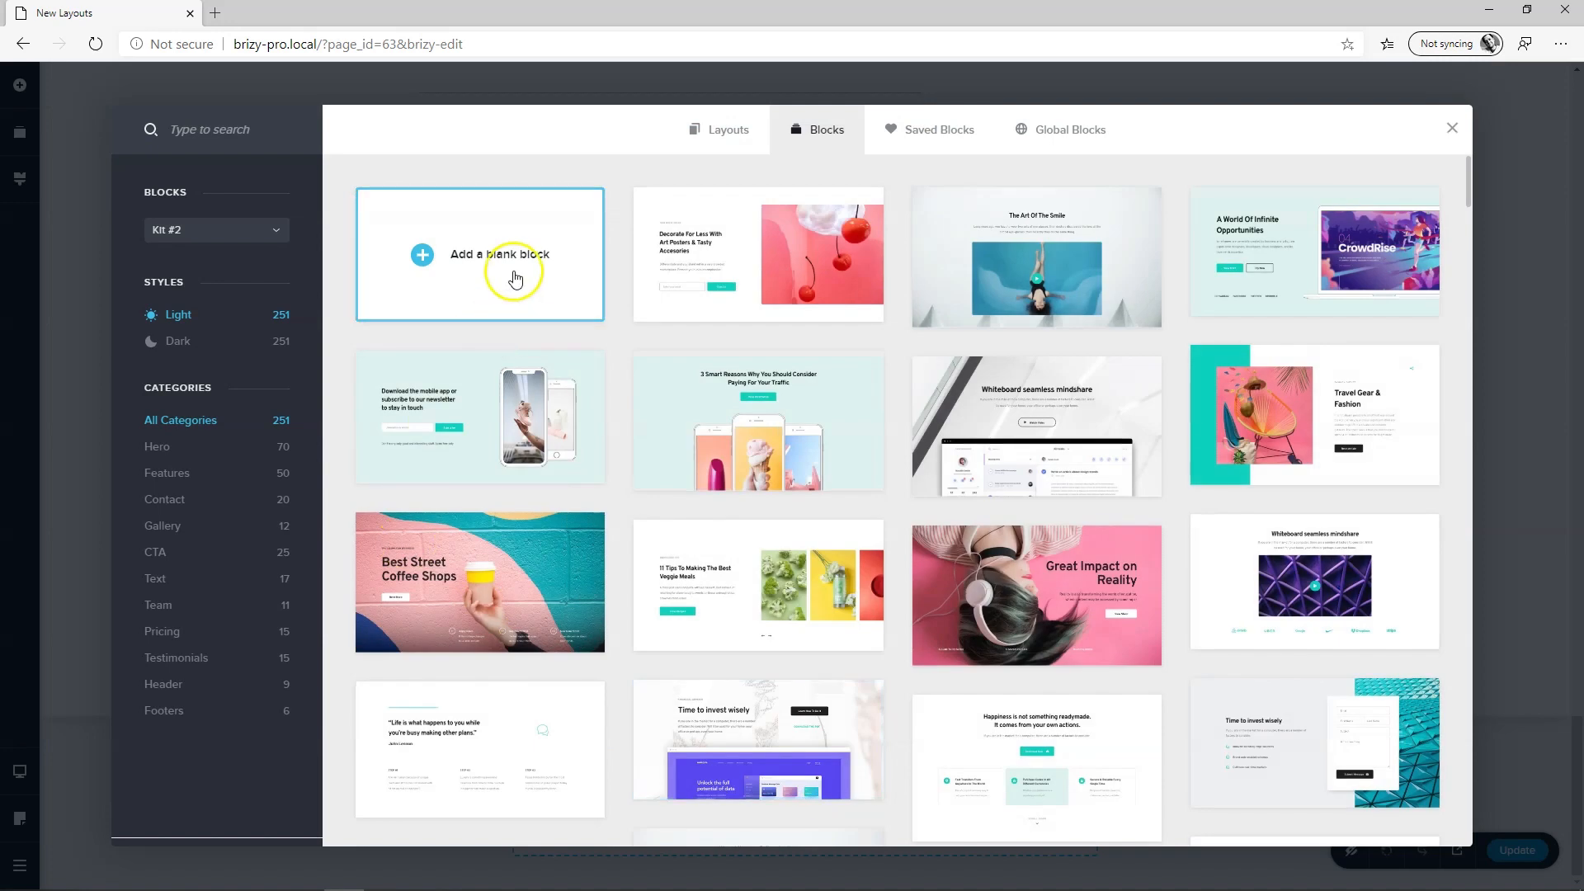
Filter the full-page layouts to One Page and preview Memento
{"action": "left_click", "coordinate": [725, 129]}
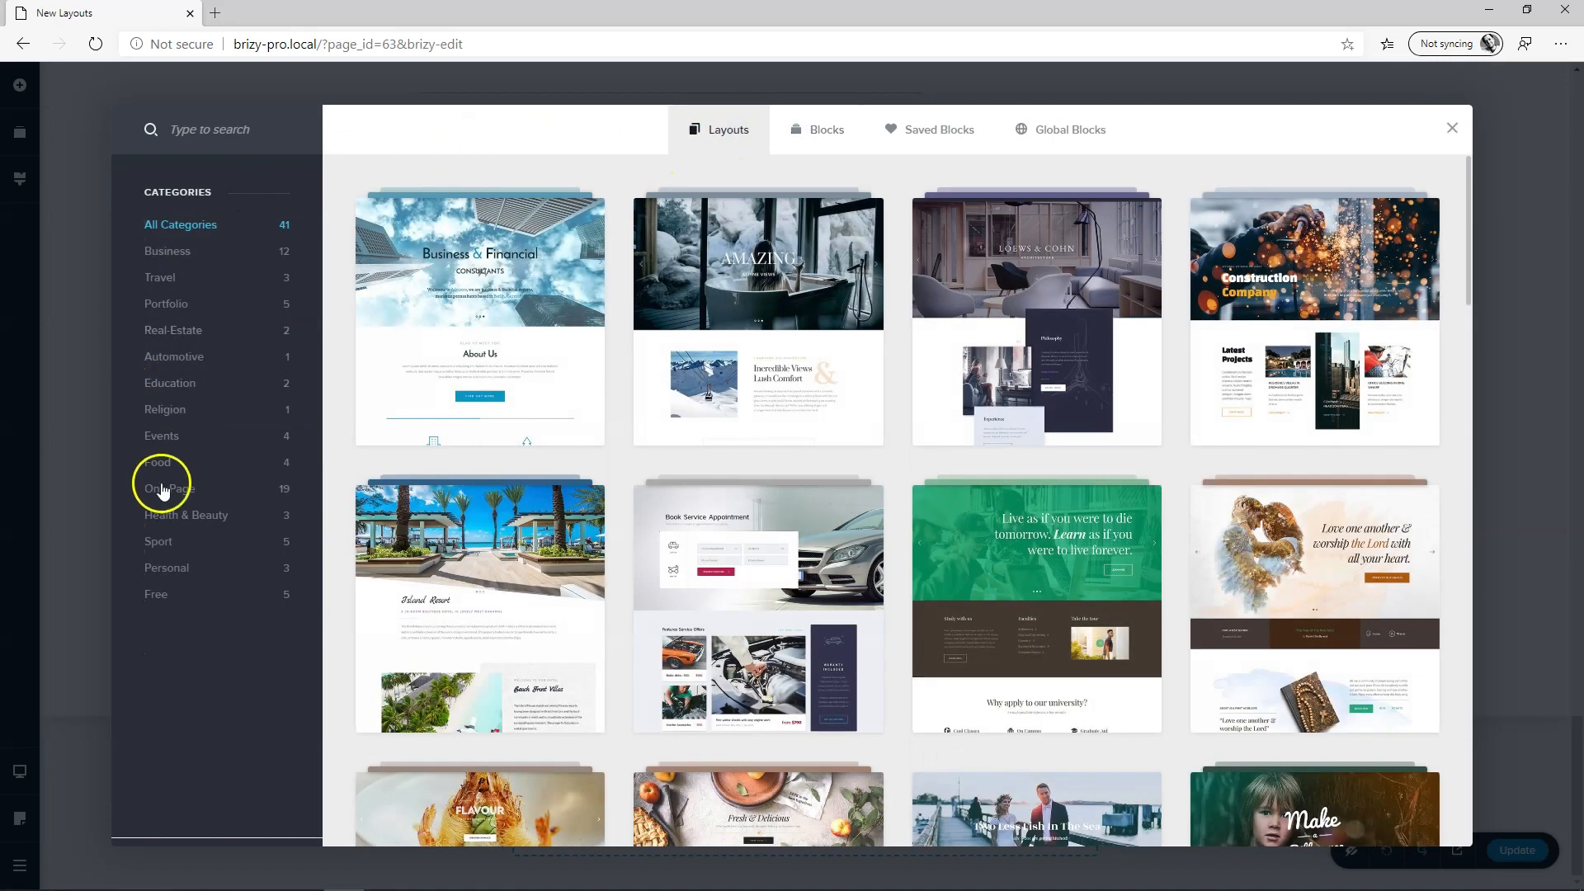
{"action": "mouse_move", "coordinate": [212, 573]}
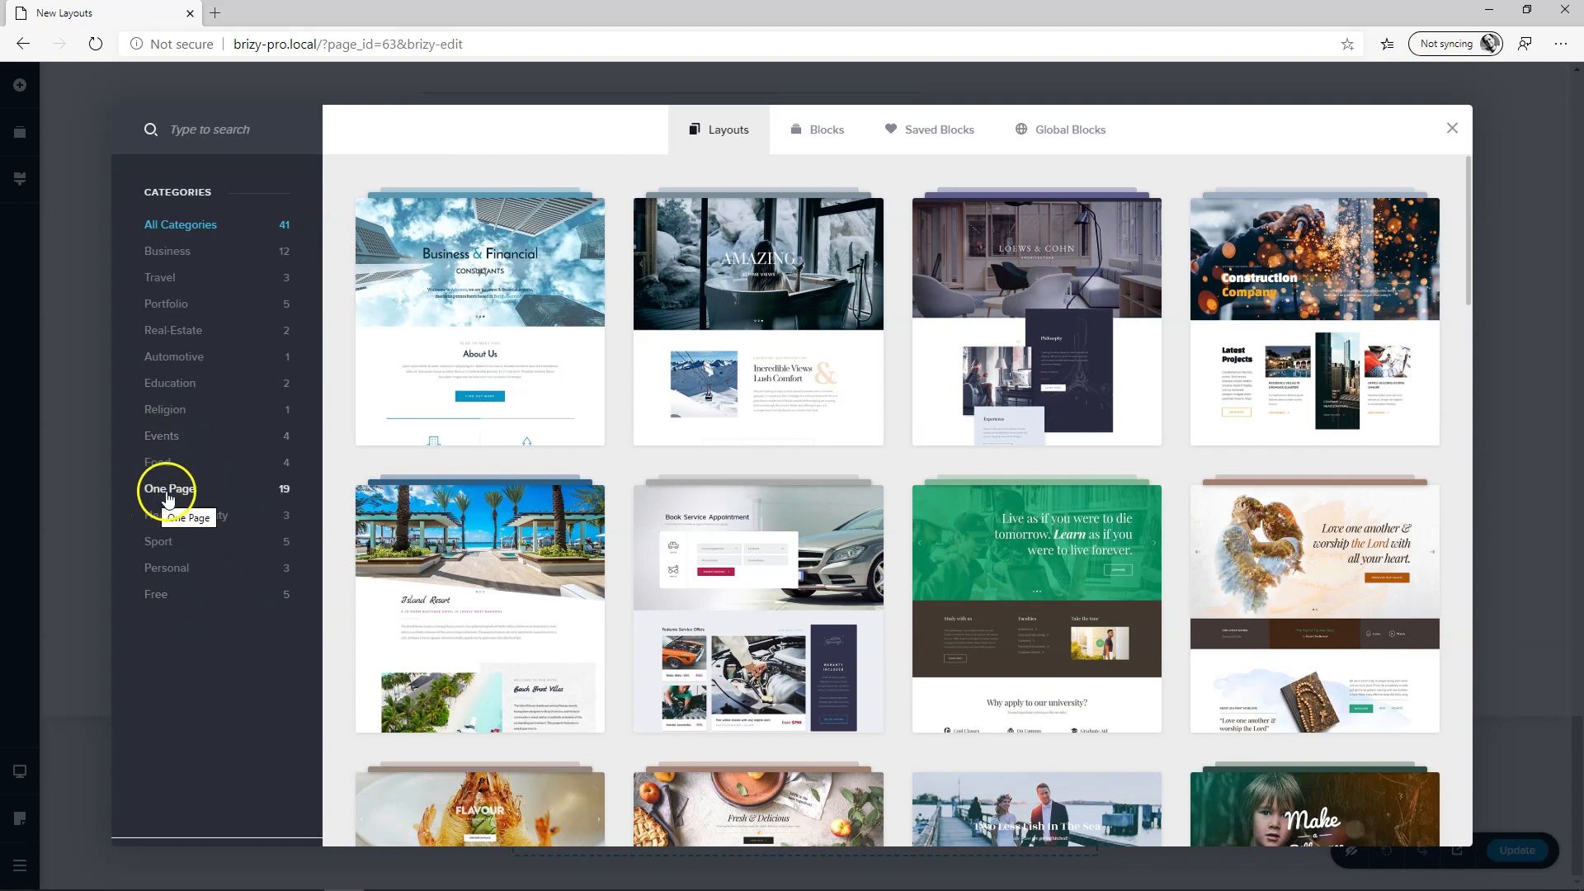
{"action": "left_click", "coordinate": [170, 488]}
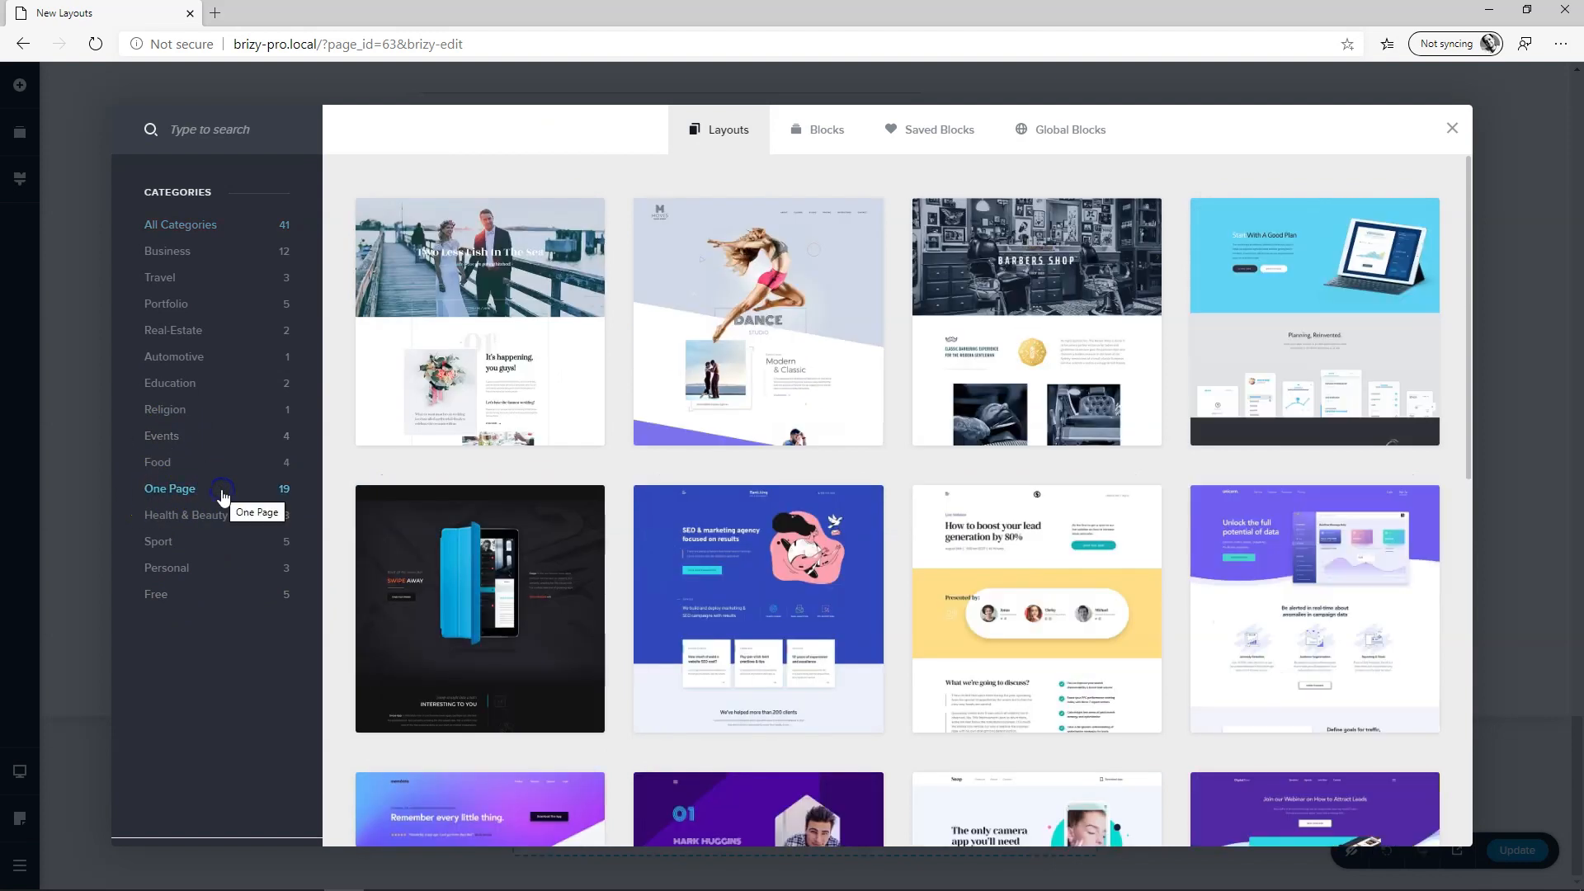
{"action": "mouse_move", "coordinate": [757, 325]}
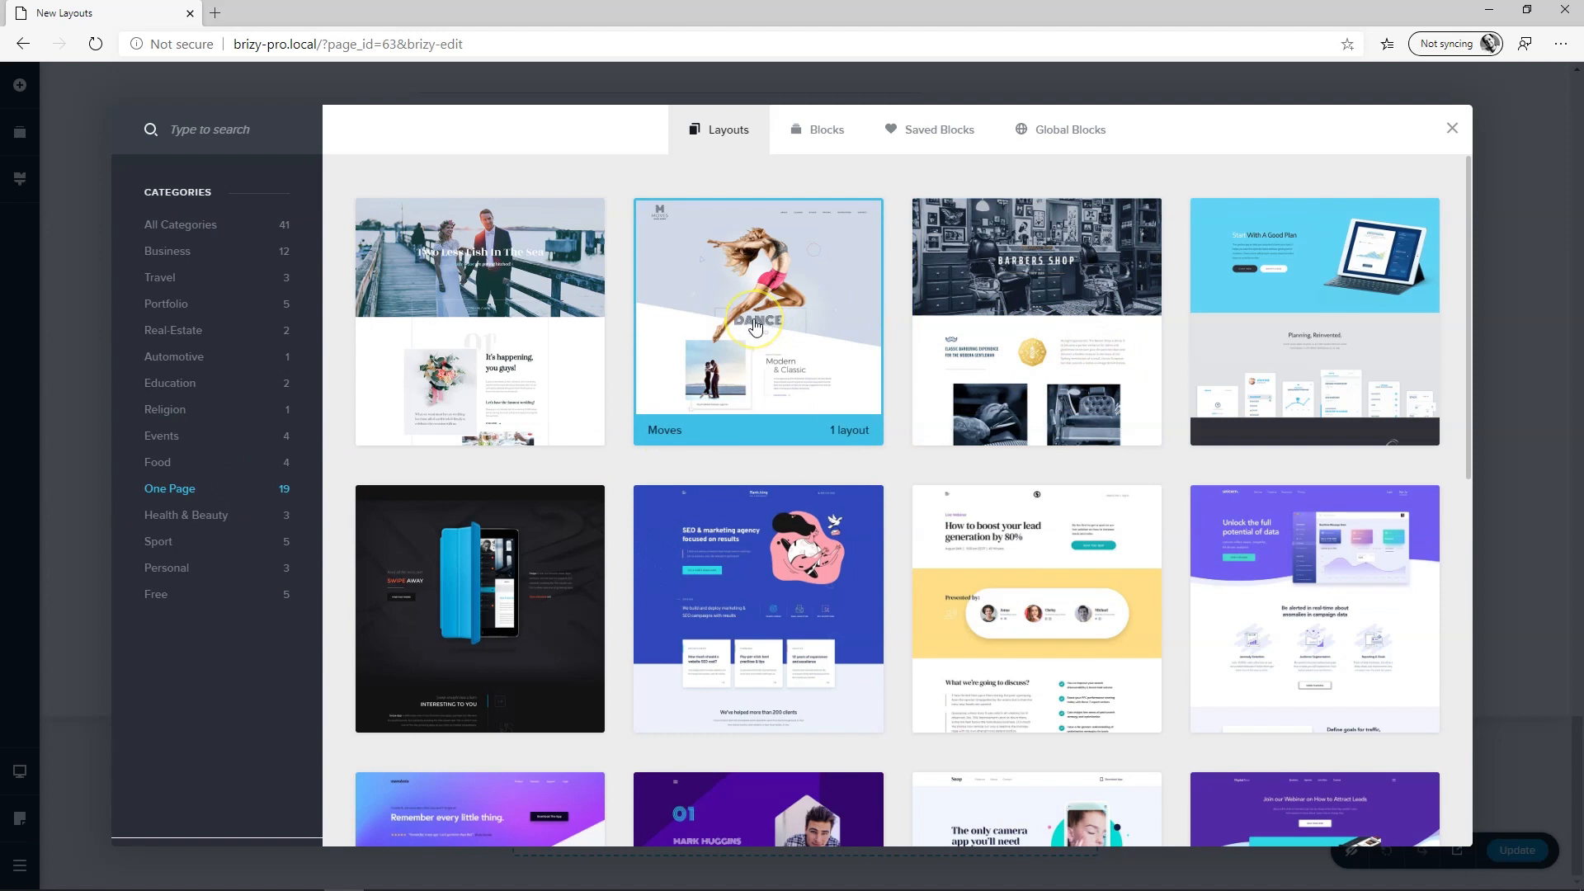
{"action": "mouse_move", "coordinate": [1096, 419]}
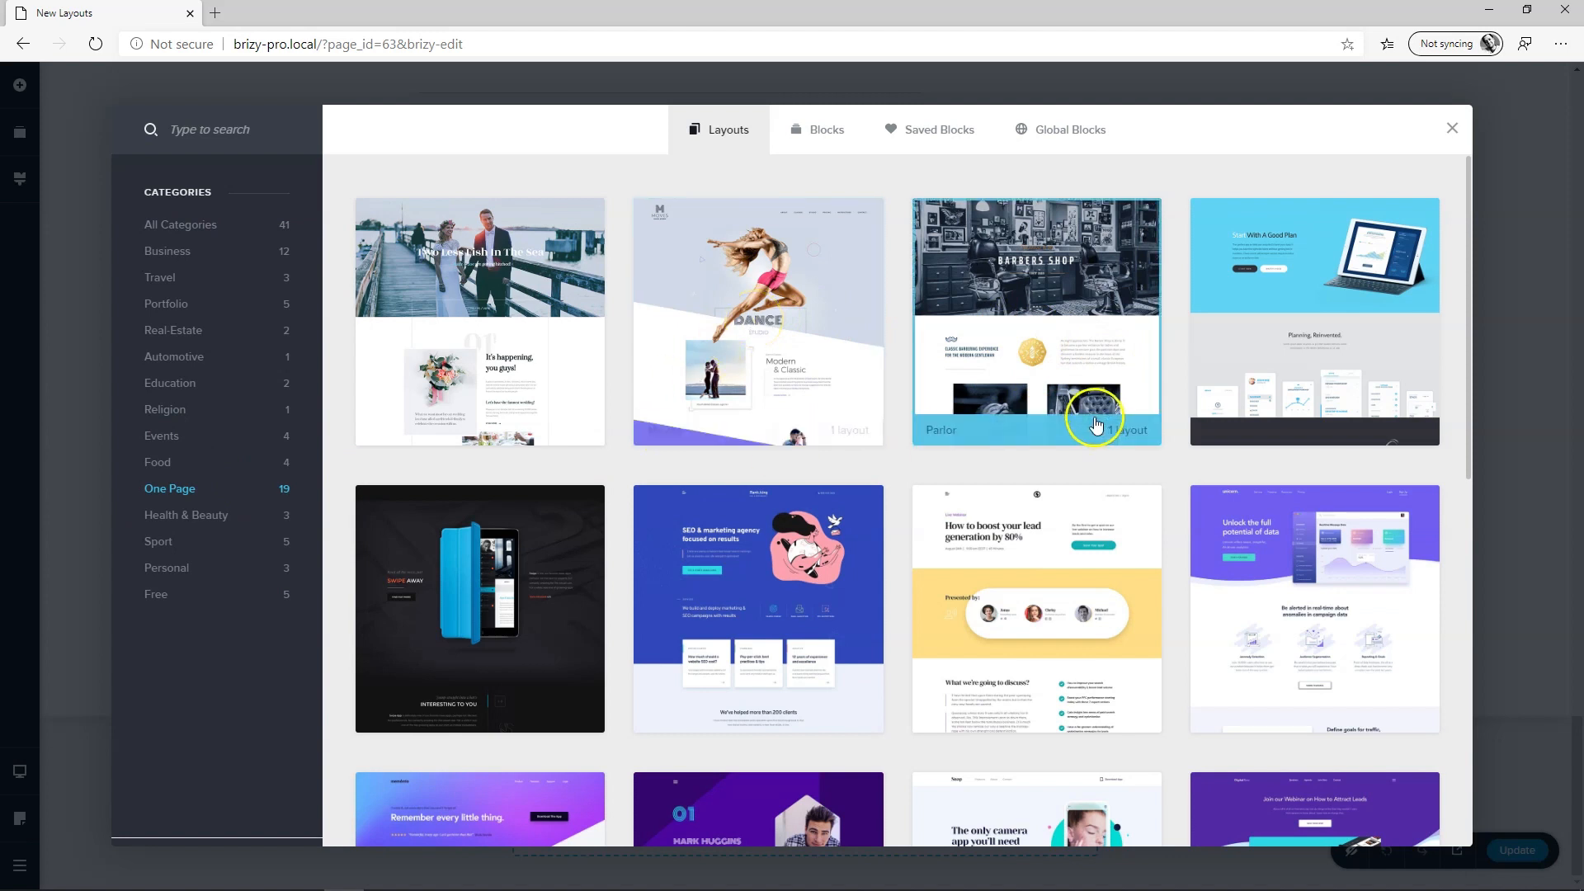
{"action": "scroll", "scroll_direction": "down", "scroll_amount": 3}
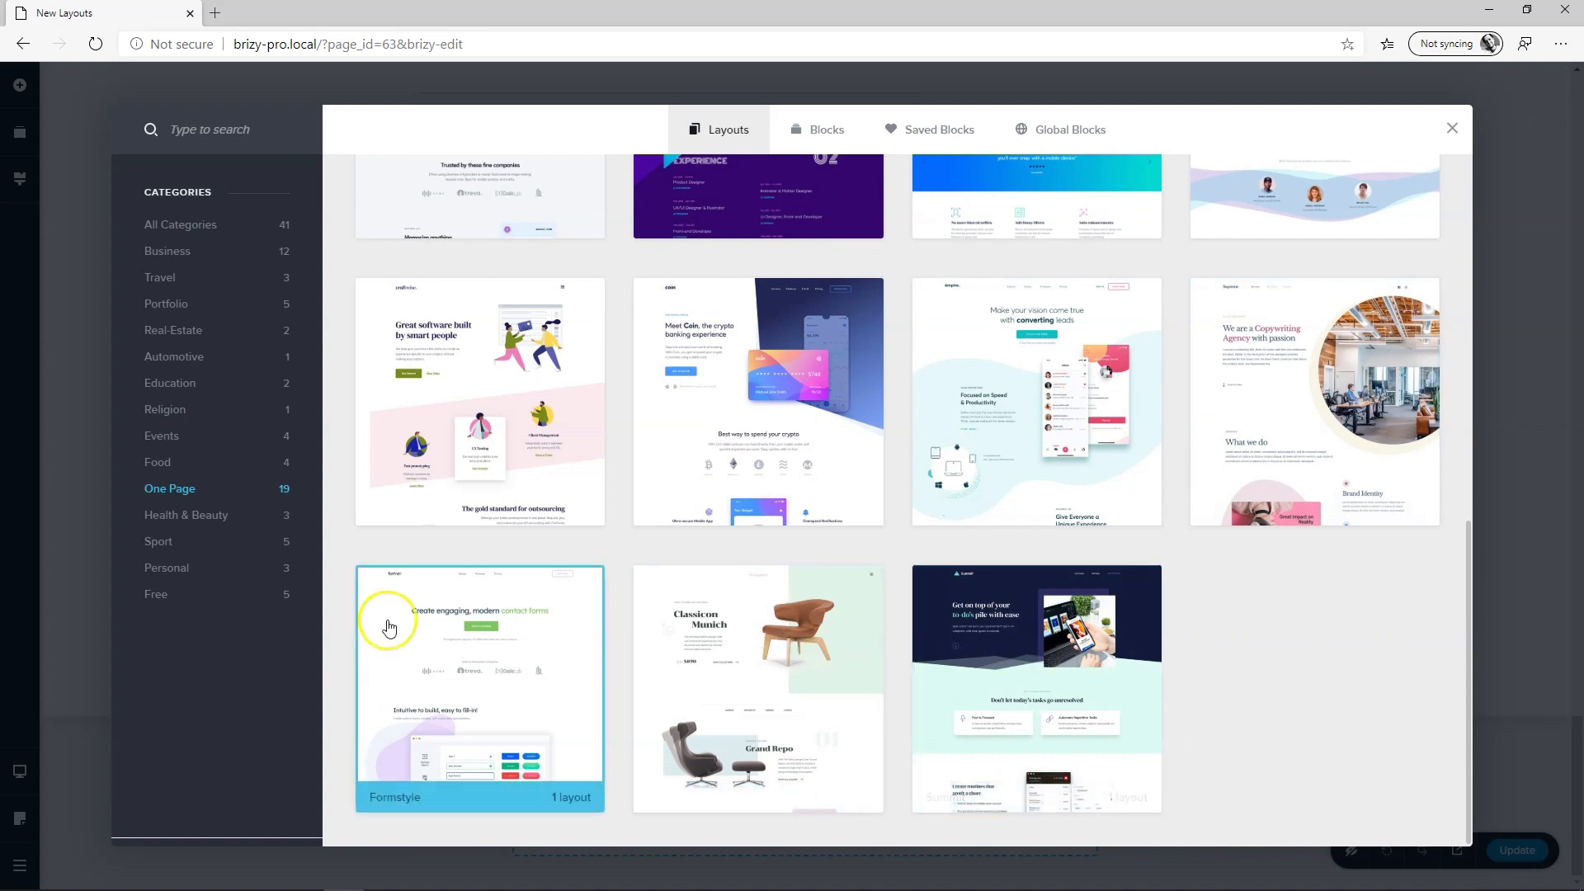
{"action": "mouse_move", "coordinate": [960, 369]}
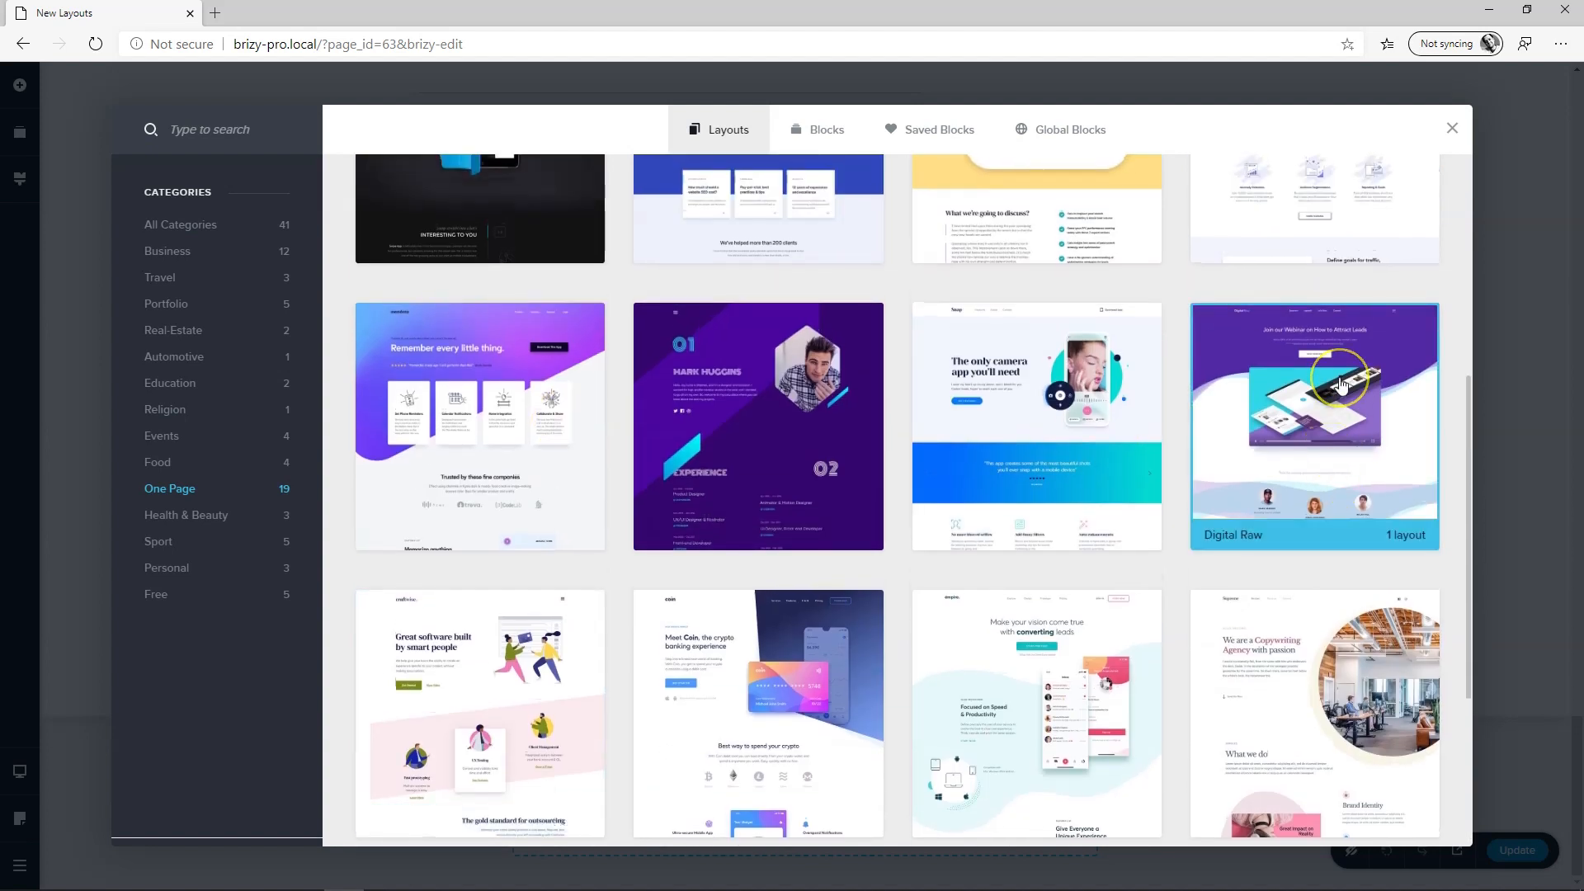
{"action": "mouse_move", "coordinate": [1056, 361]}
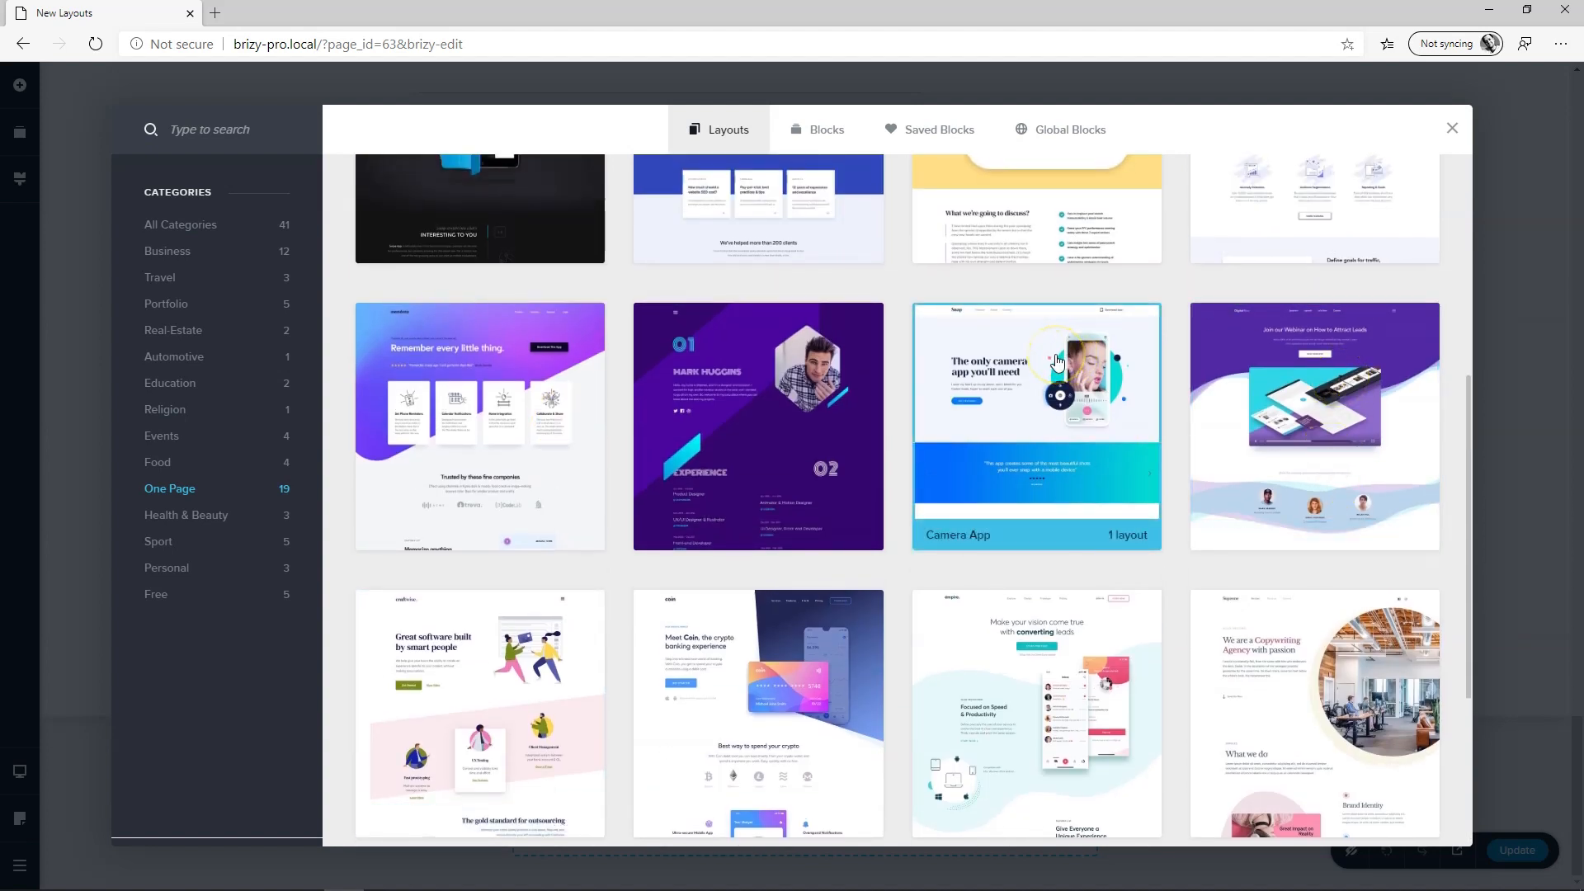
{"action": "mouse_move", "coordinate": [503, 375]}
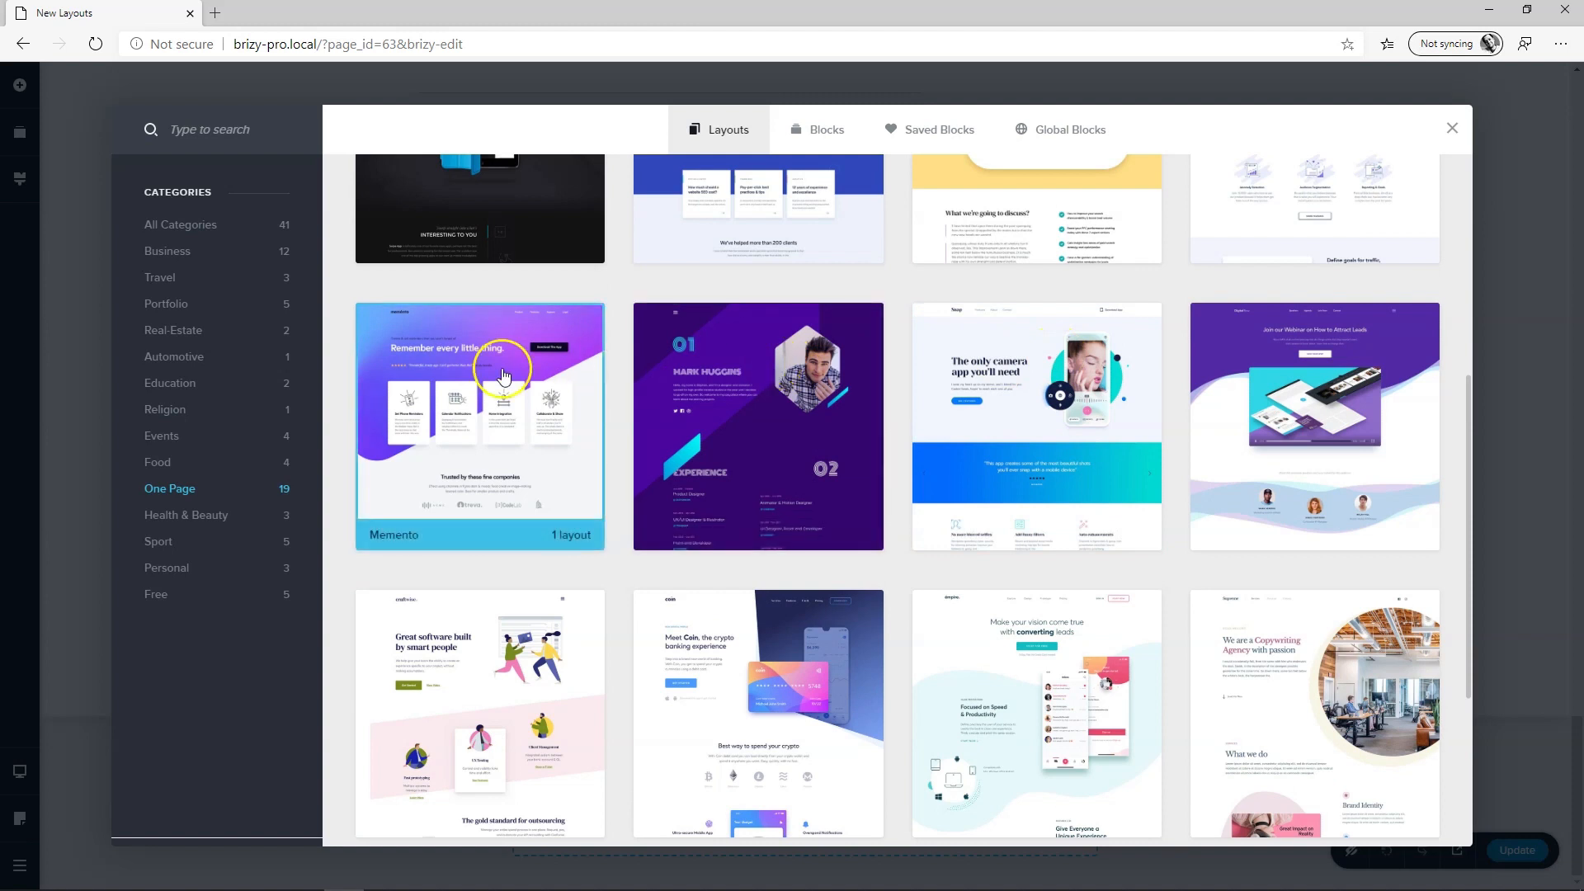
{"action": "left_click", "coordinate": [478, 424]}
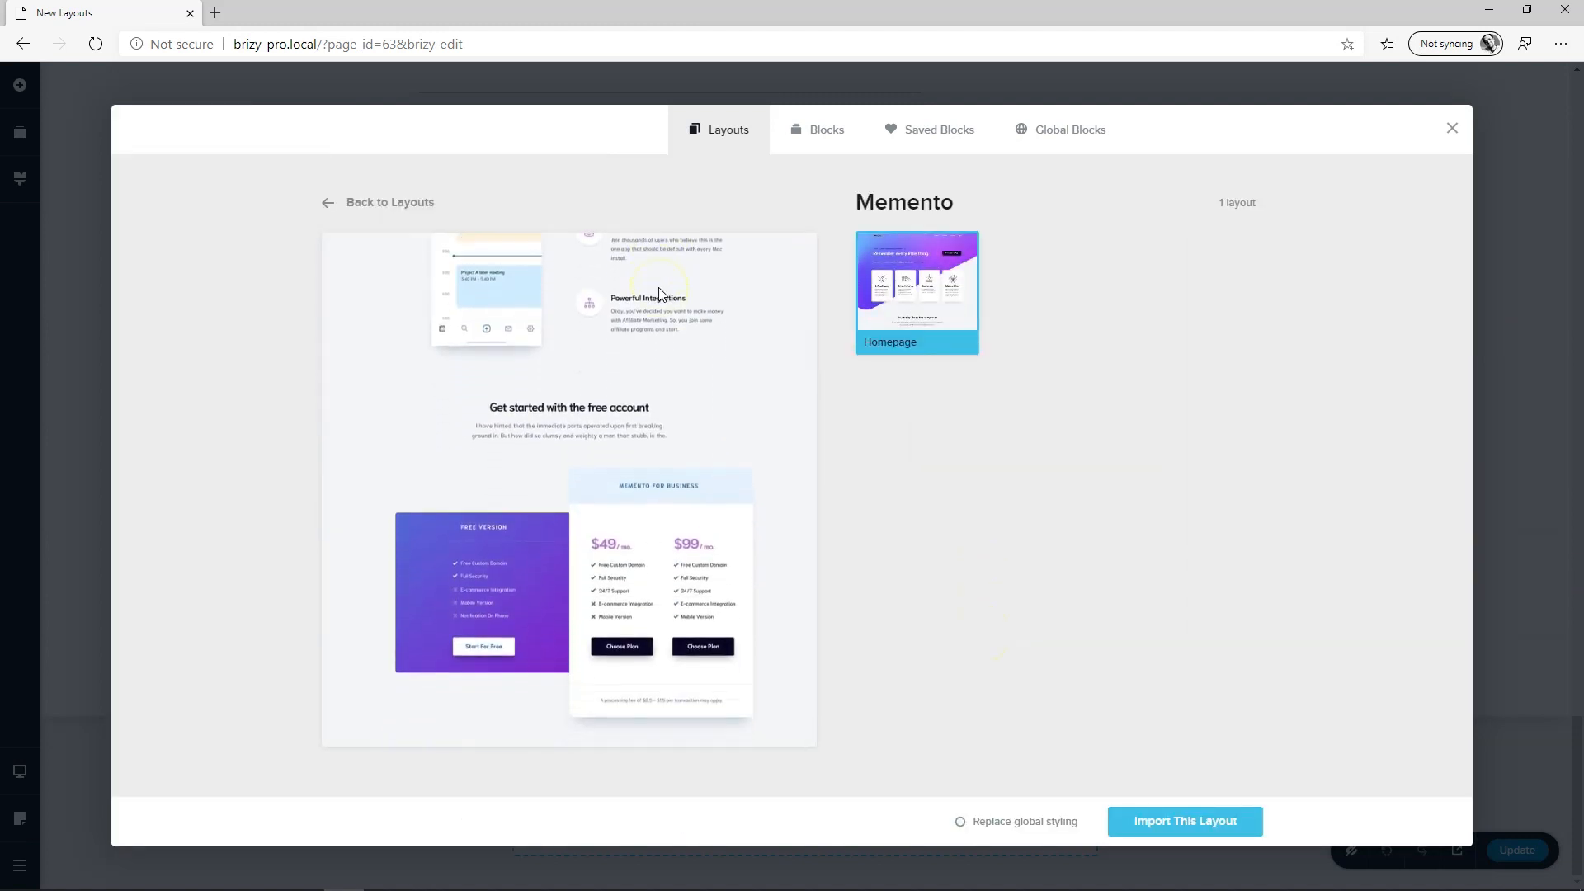